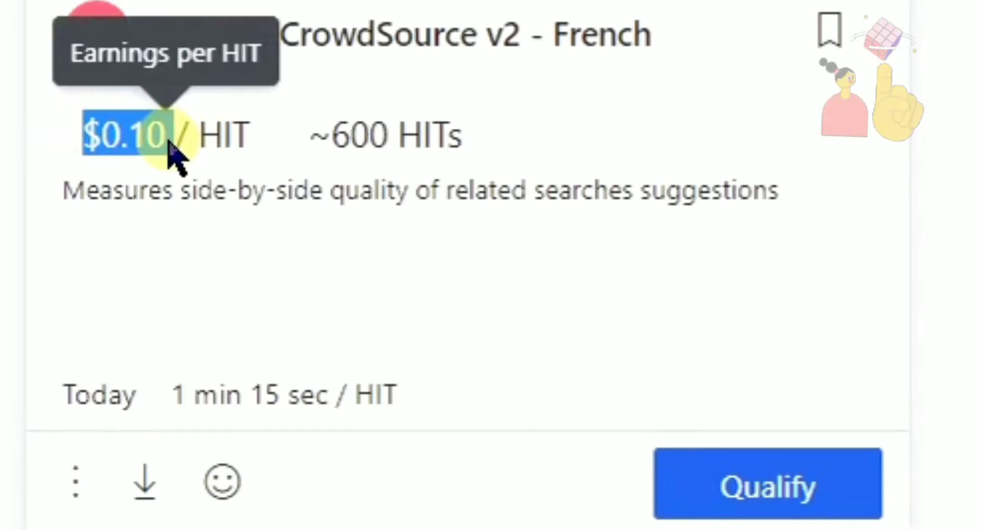
pyautogui.moveTo(388, 395)
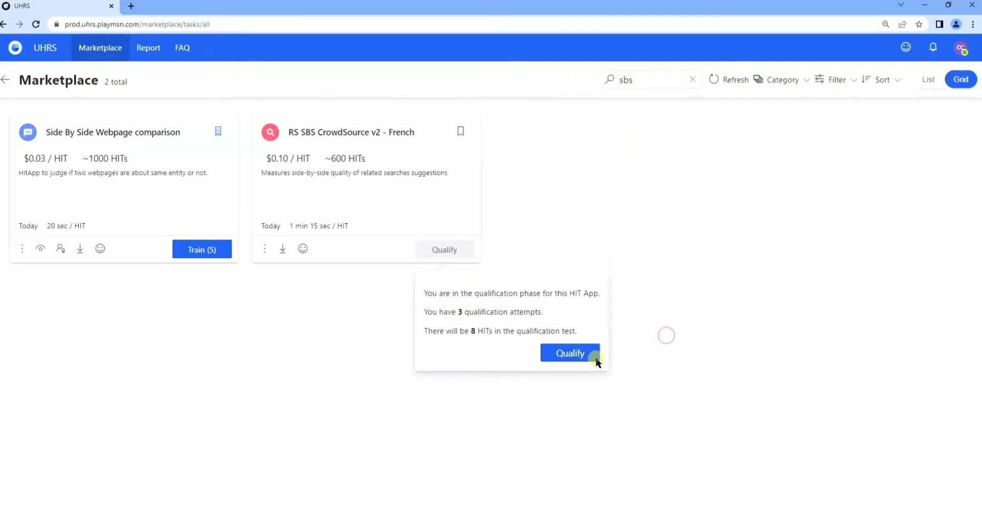
# Start the qualification test and rate the Costa Rica insurance query with left winning relevance and language
pyautogui.click(568, 353)
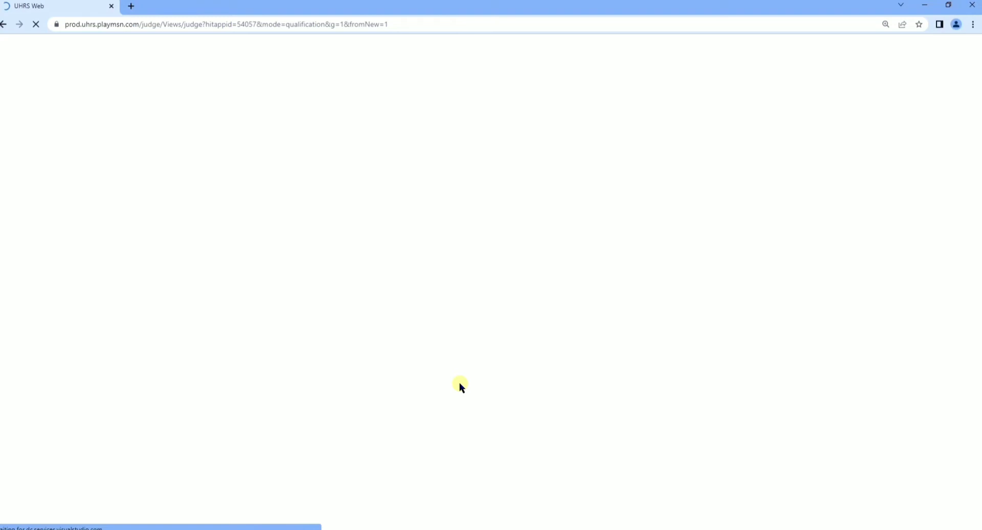
pyautogui.moveTo(162, 236)
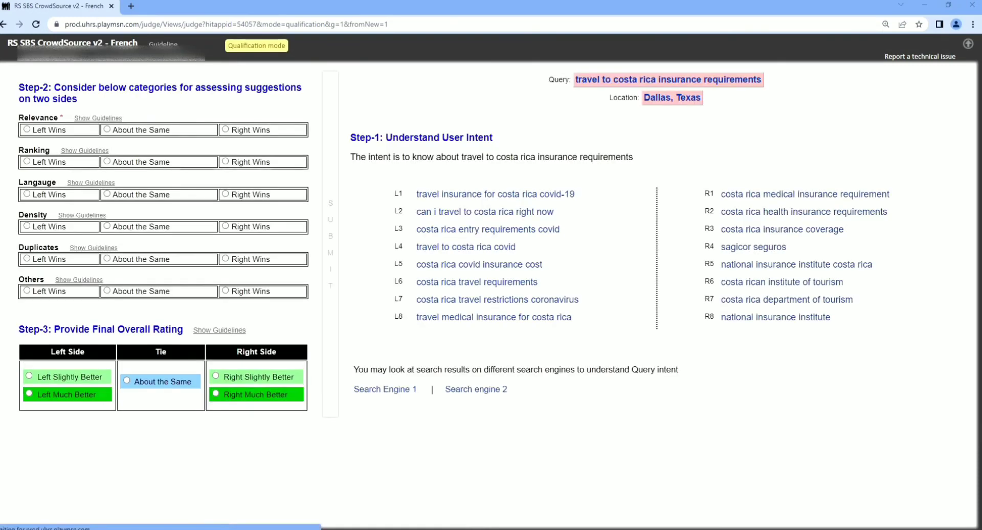
pyautogui.moveTo(56, 338)
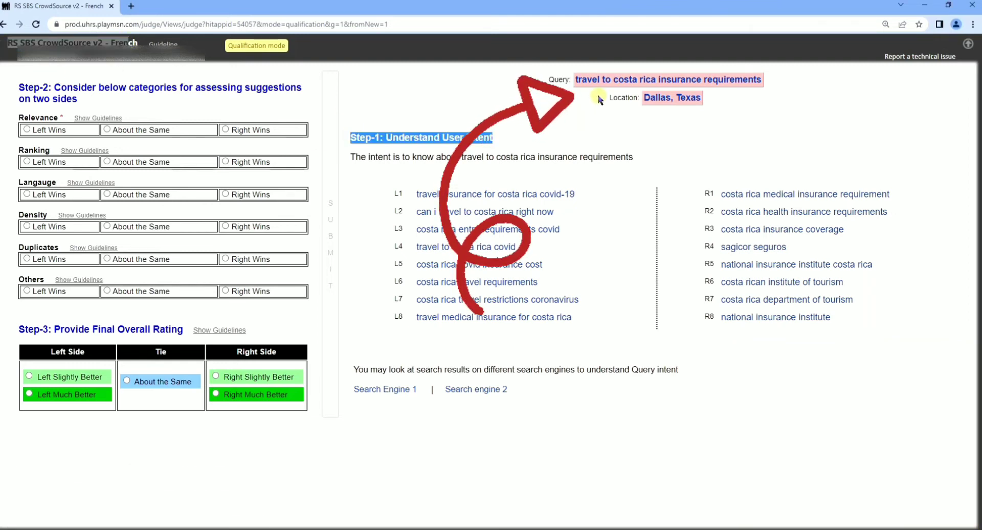
pyautogui.moveTo(599, 99)
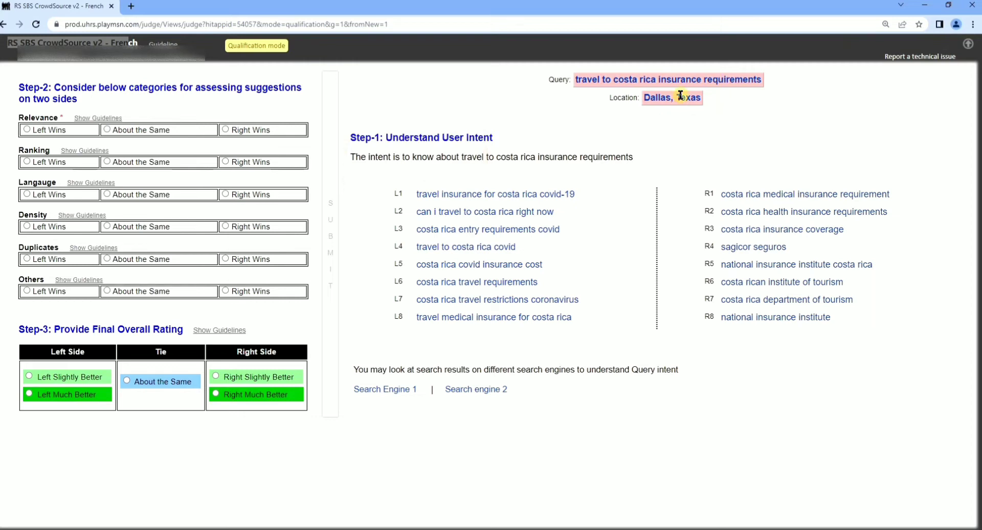
pyautogui.doubleClick(420, 138)
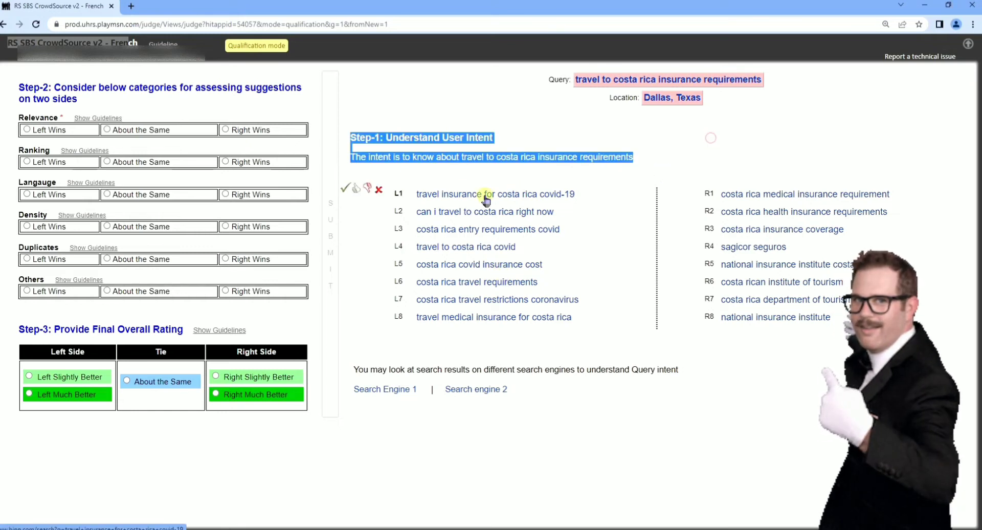
pyautogui.click(345, 189)
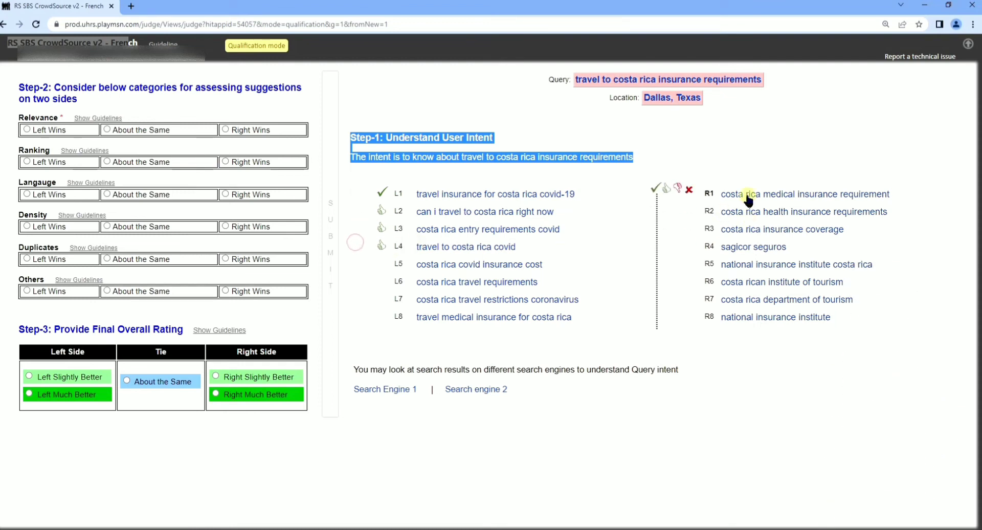
pyautogui.moveTo(682, 245)
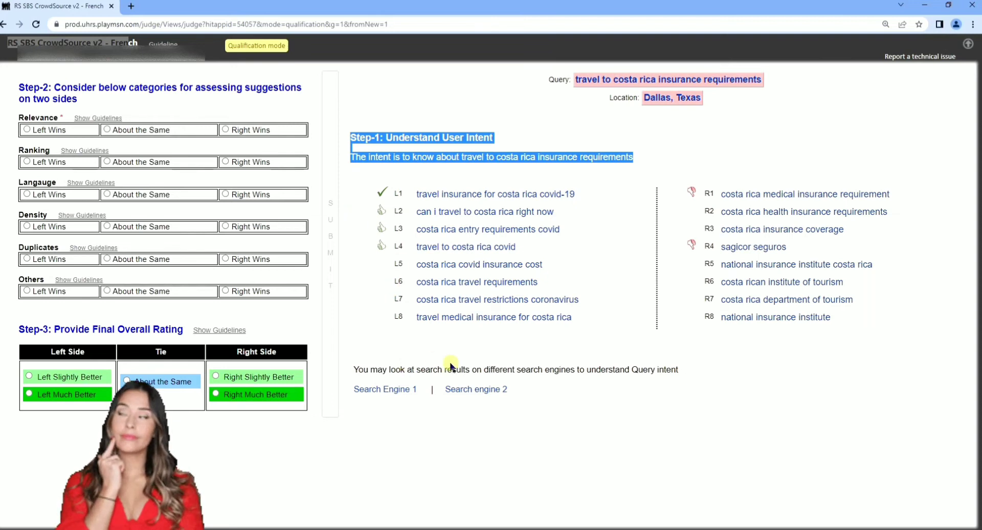
pyautogui.click(27, 130)
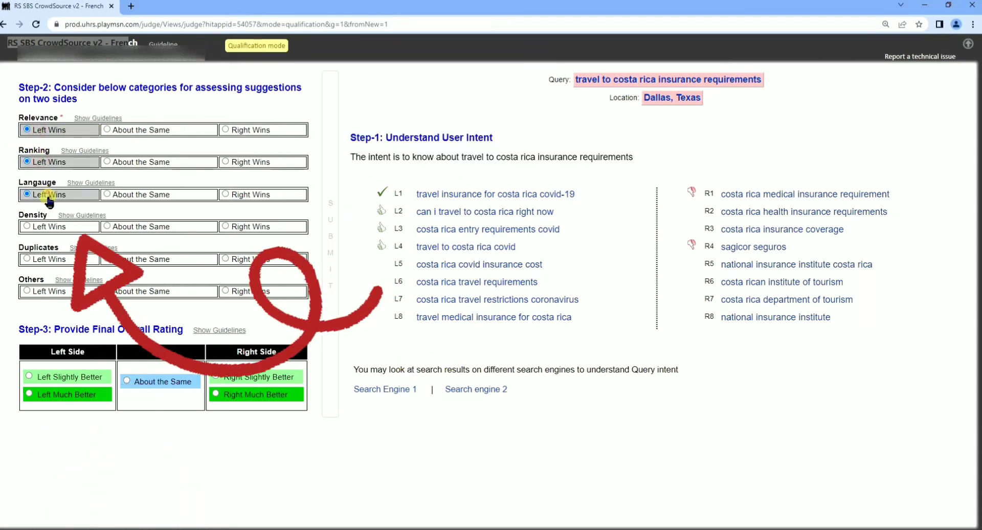
pyautogui.click(107, 226)
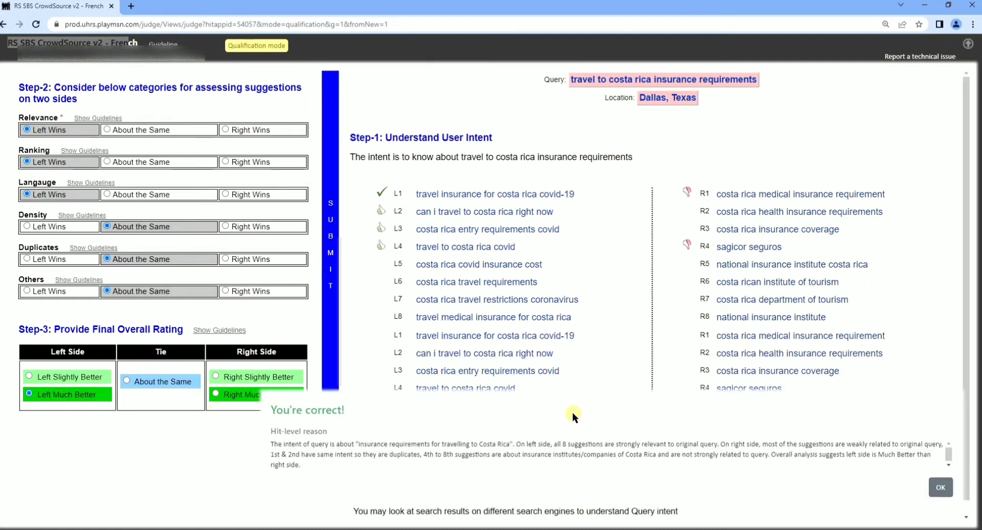
pyautogui.scroll(-3)
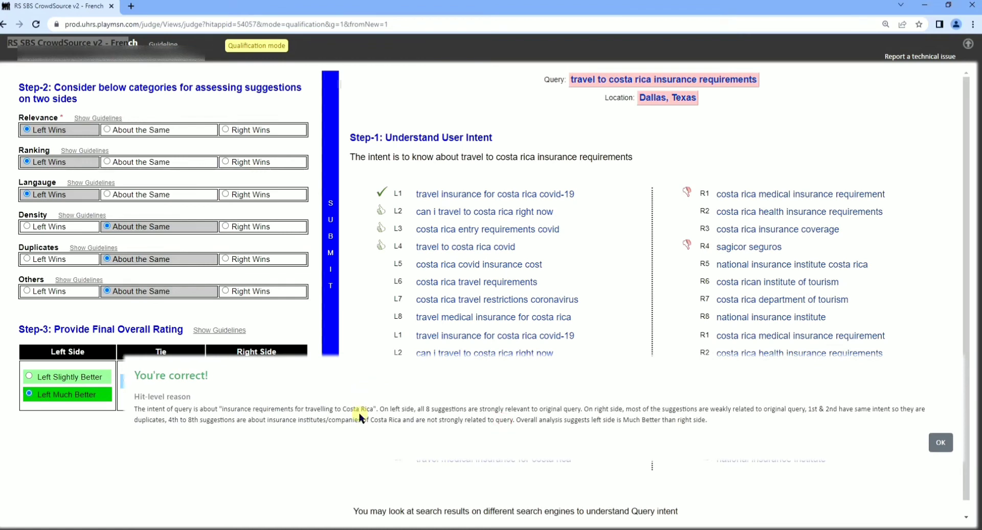
pyautogui.moveTo(896, 448)
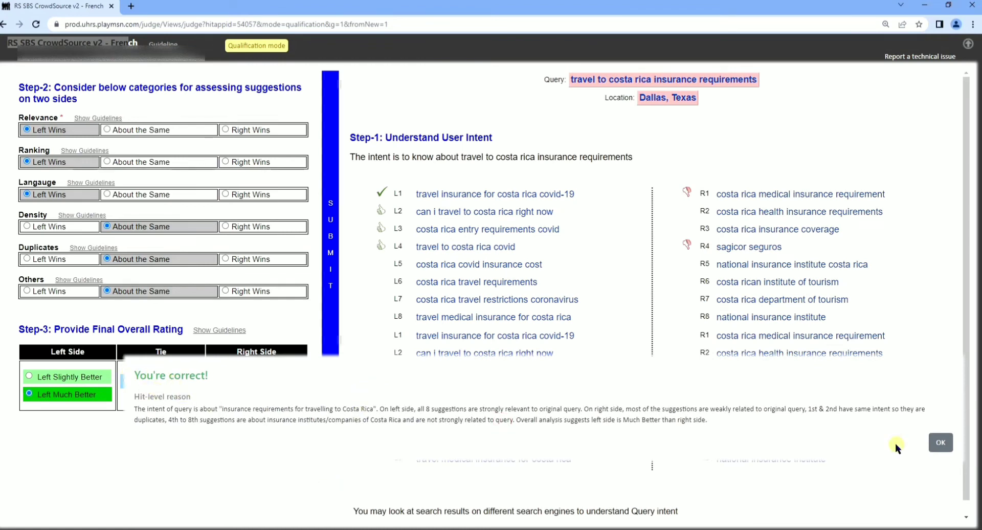
# Load the statue of unity query and rate relevance left wins, duplicates about the same
pyautogui.click(939, 442)
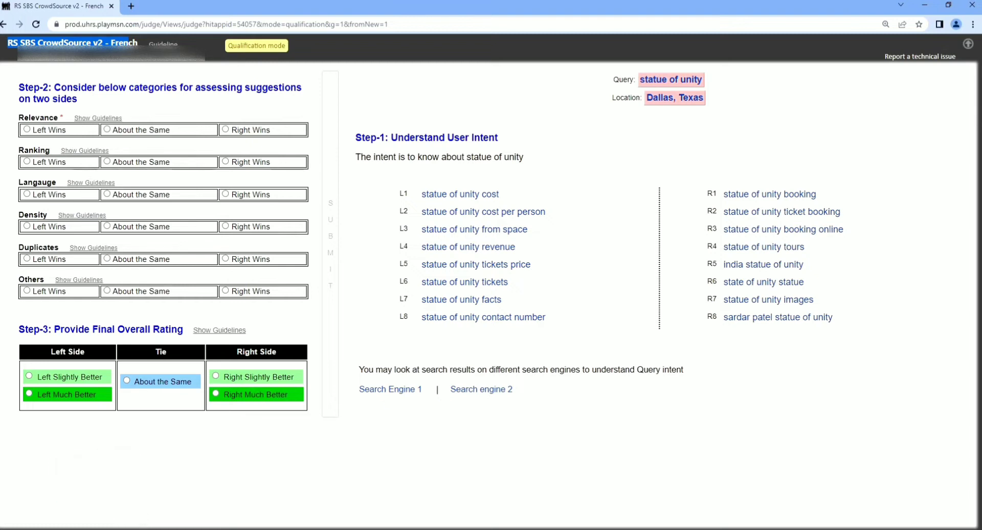
pyautogui.moveTo(786, 74)
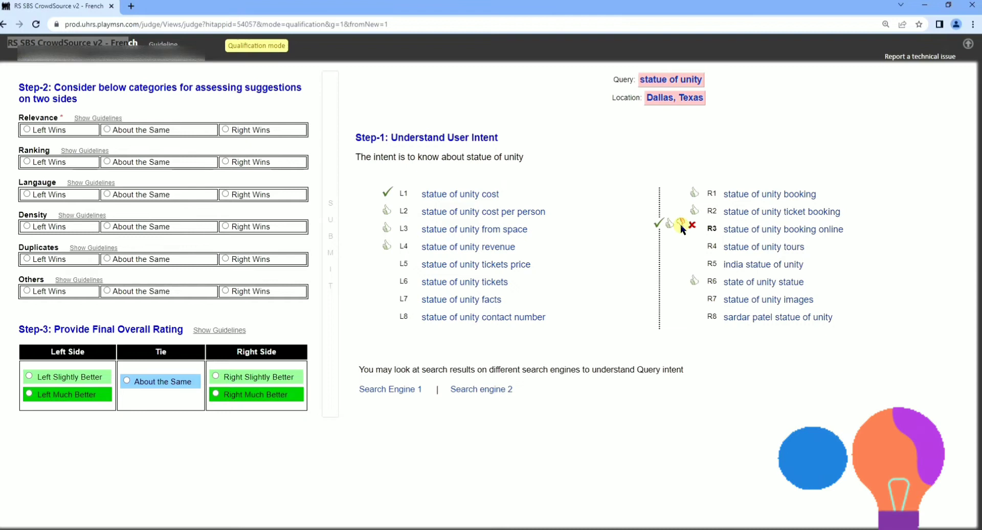
pyautogui.moveTo(550, 295)
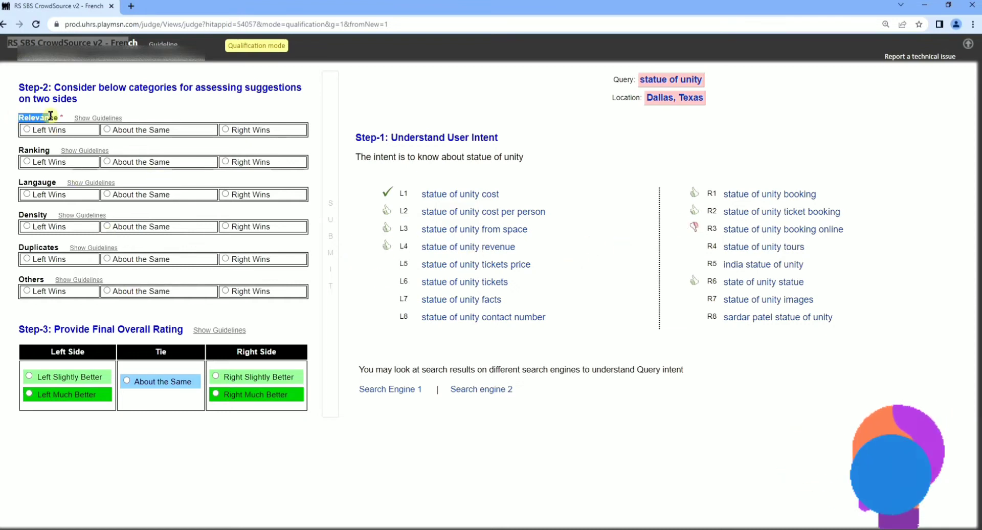
pyautogui.click(27, 130)
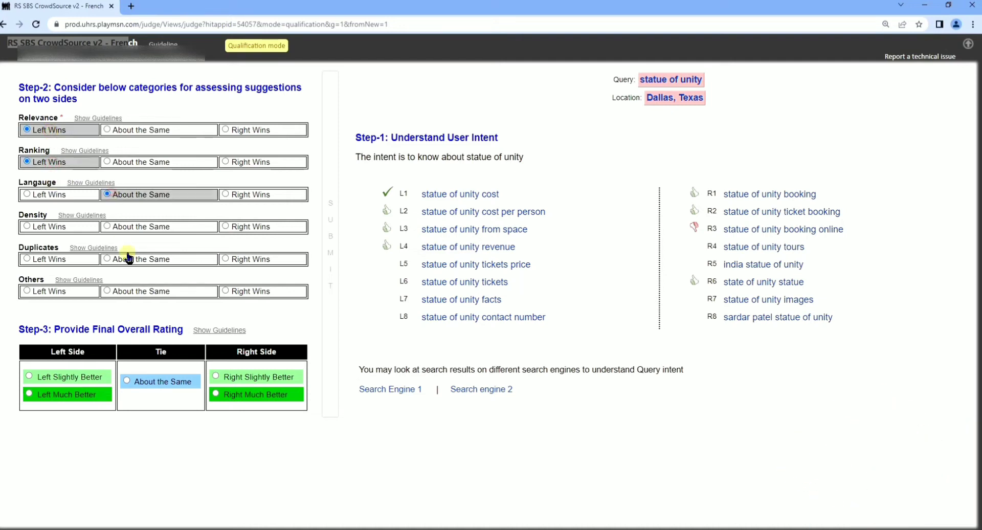
pyautogui.click(107, 291)
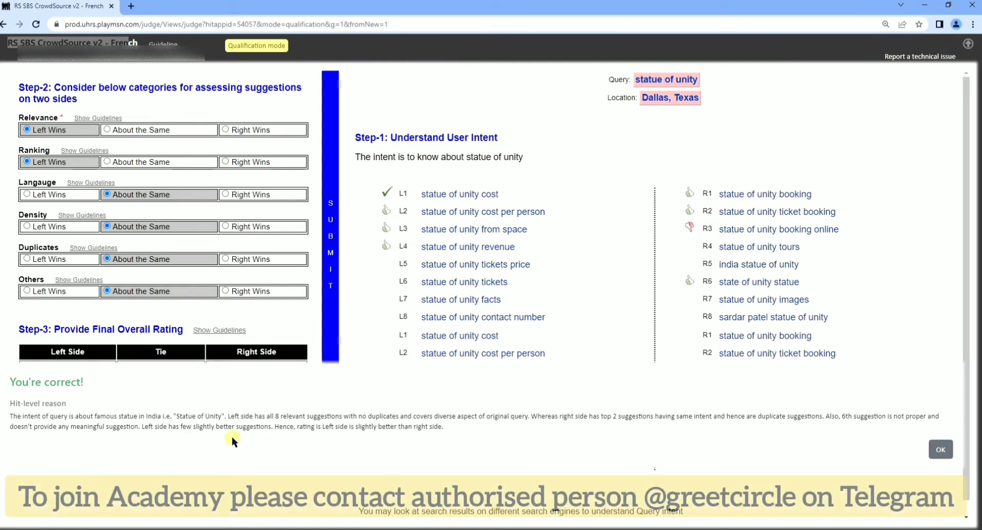
# Load the body temperature query, mark suggestion L4 good, duplicates about the same and others left wins
pyautogui.click(939, 449)
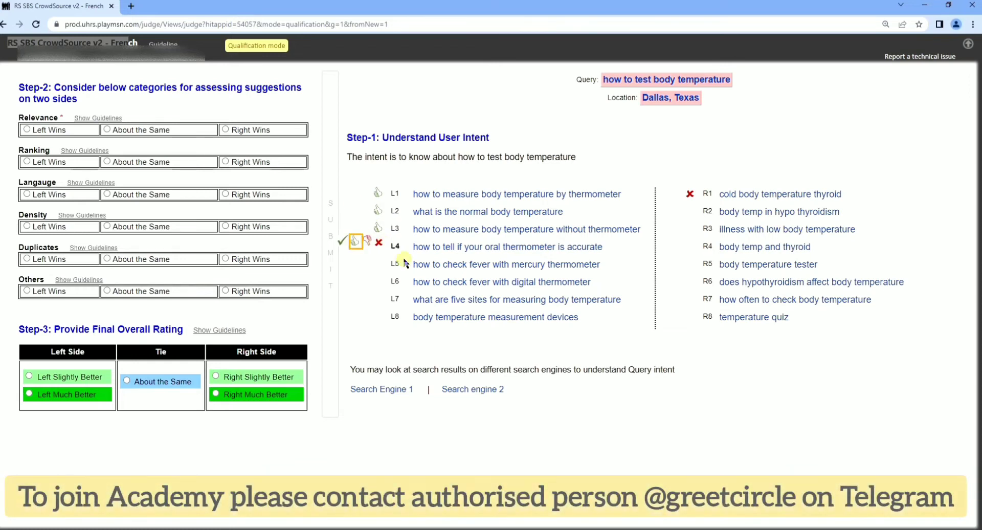
pyautogui.click(356, 277)
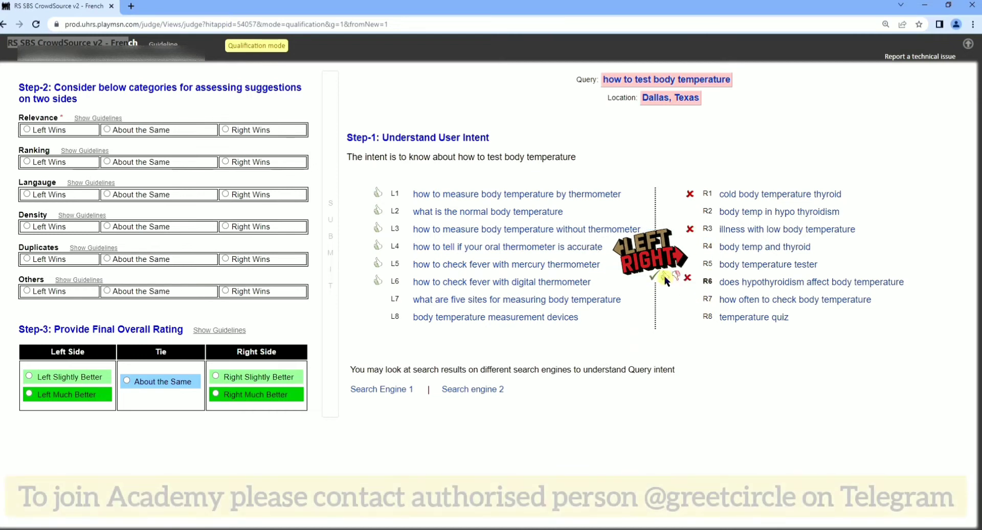
pyautogui.moveTo(688, 91)
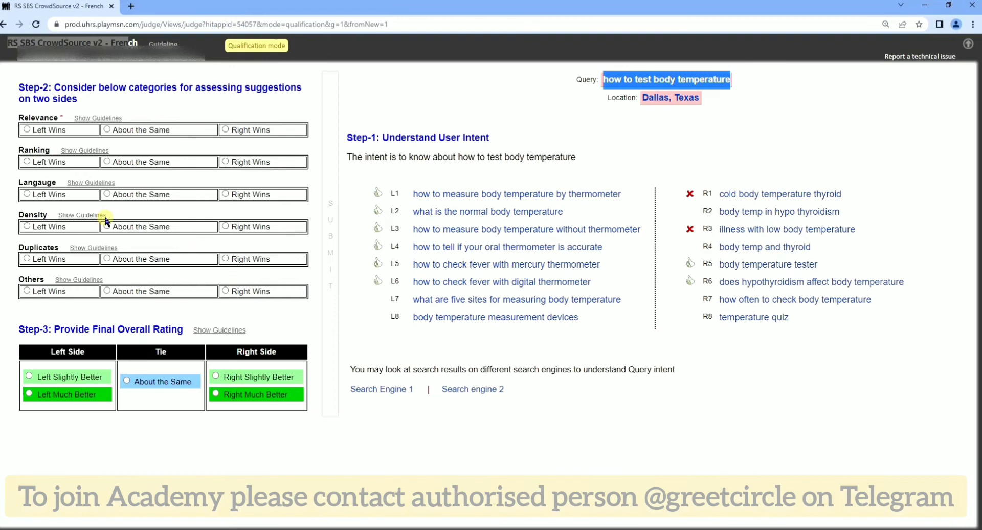
pyautogui.click(108, 290)
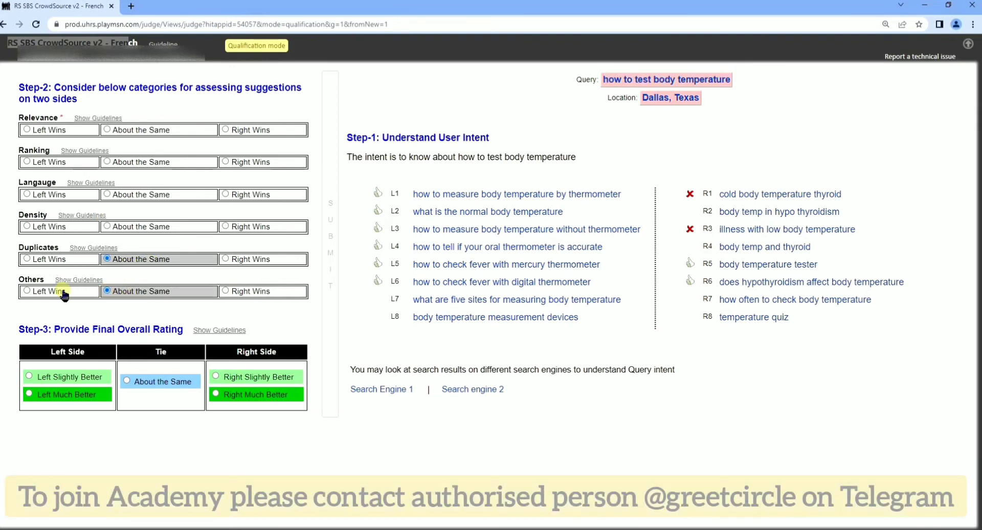
pyautogui.click(27, 290)
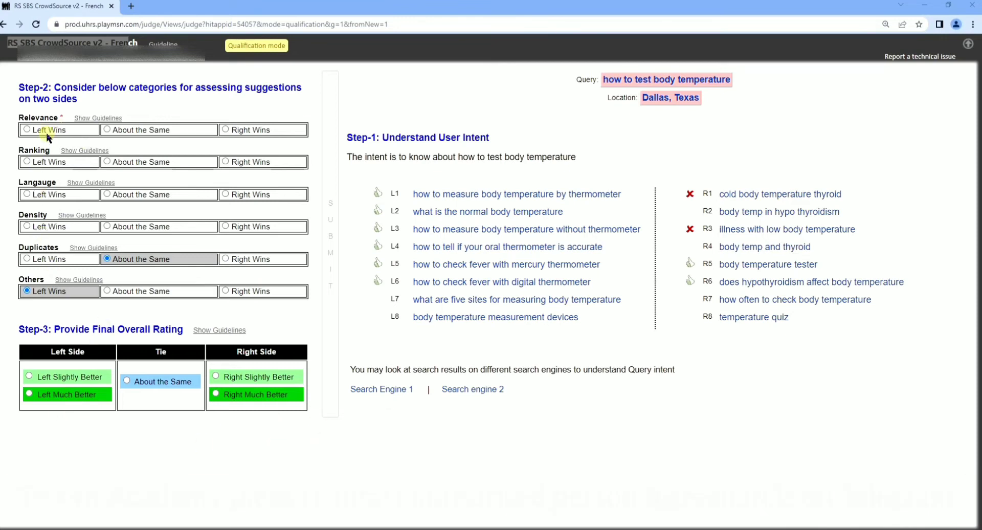
# Rate relevance, ranking and language as left wins and density about the same
pyautogui.click(28, 129)
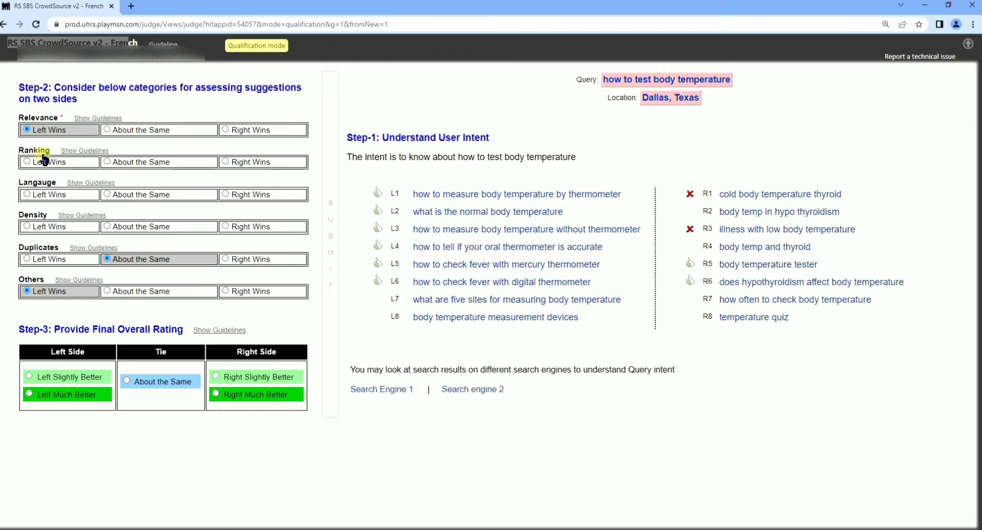
pyautogui.click(28, 161)
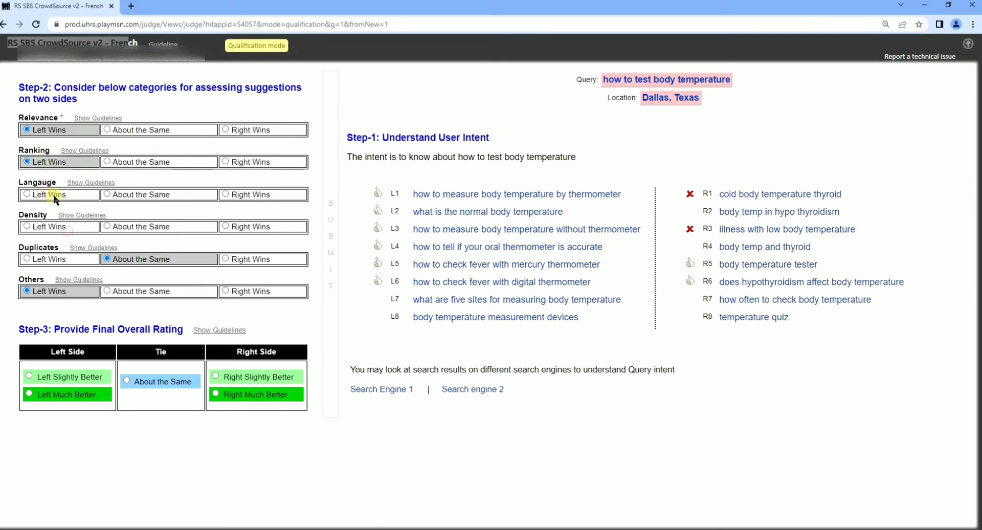
pyautogui.click(28, 194)
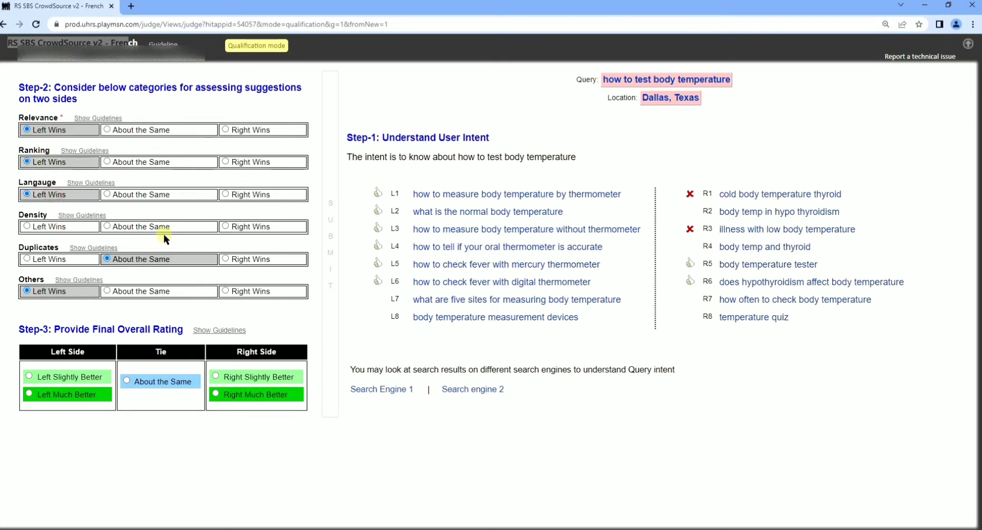
pyautogui.click(107, 226)
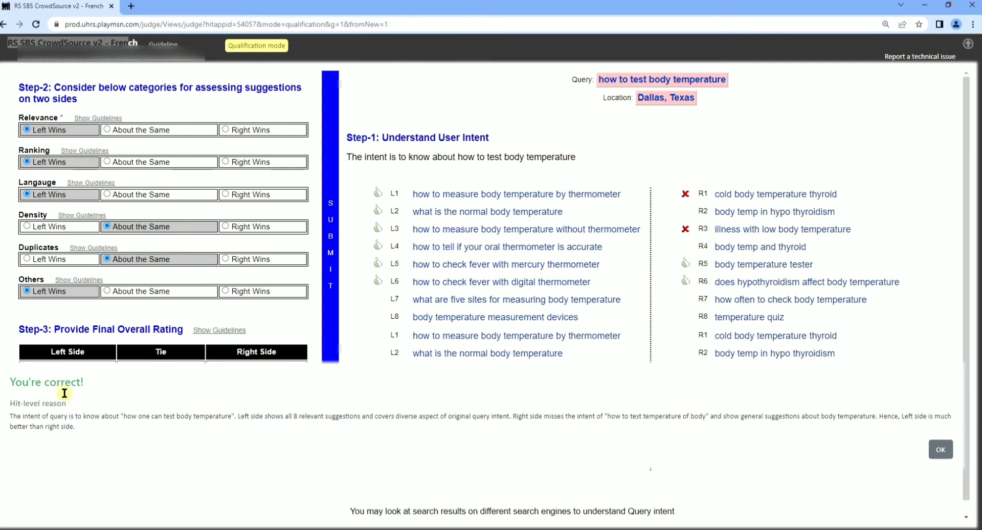
# Load the Sally Bundock query, rate the right side winning and better overall, and search it on Bing
pyautogui.click(939, 448)
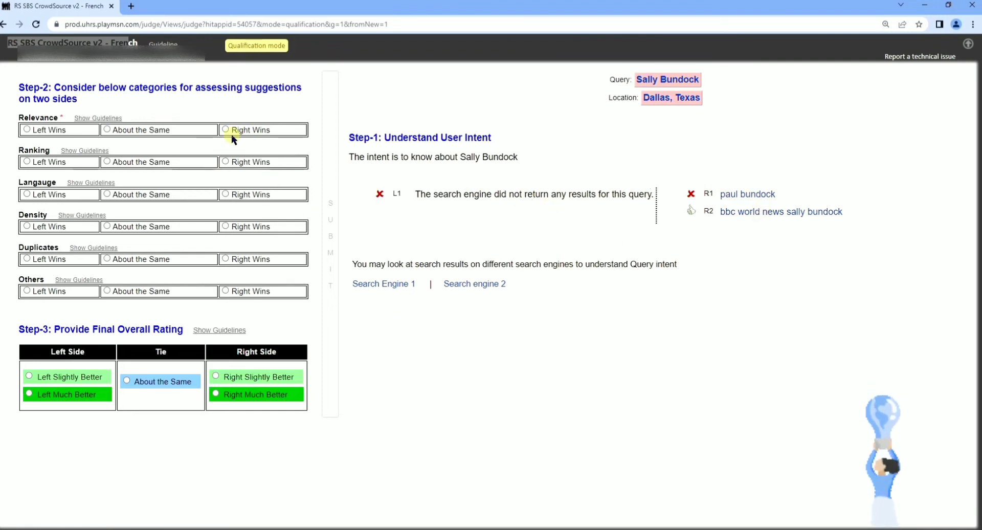
pyautogui.click(225, 130)
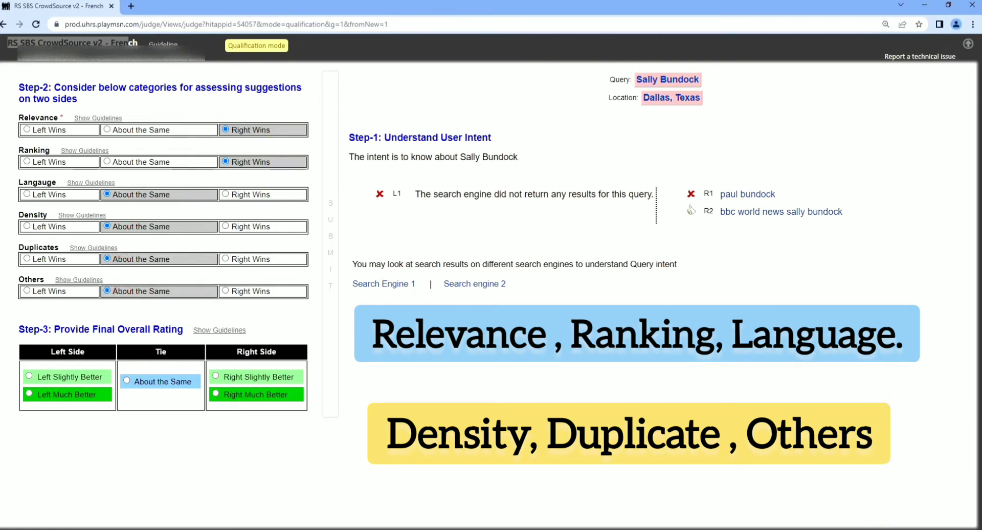
pyautogui.click(256, 394)
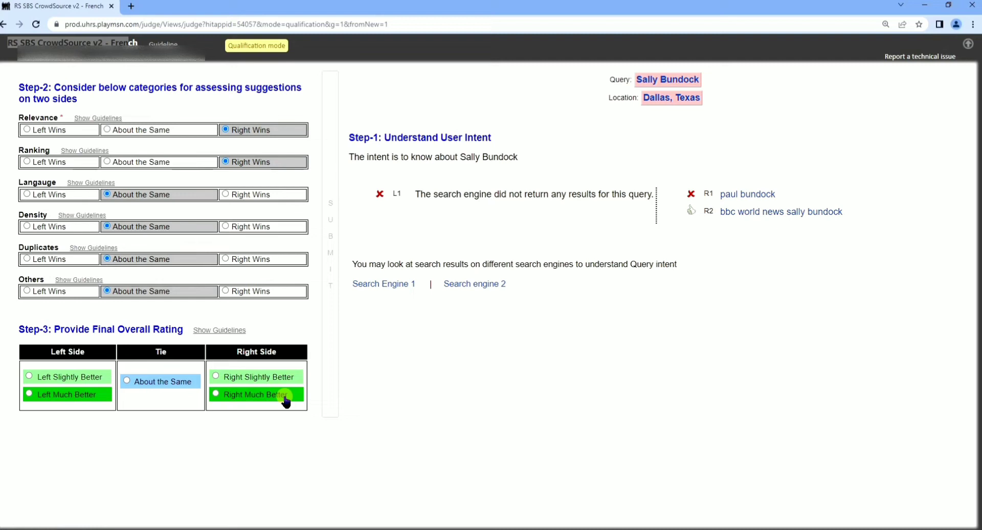
pyautogui.click(216, 376)
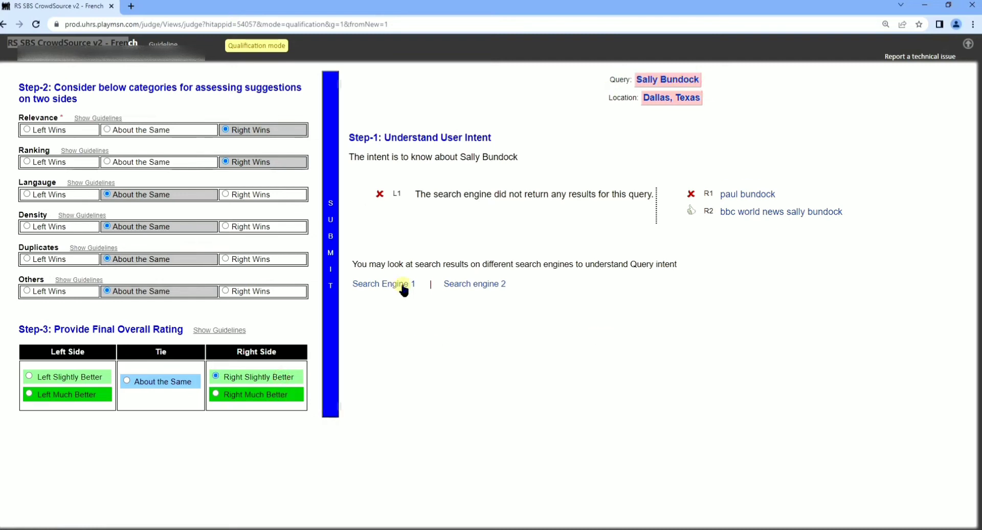
pyautogui.click(383, 283)
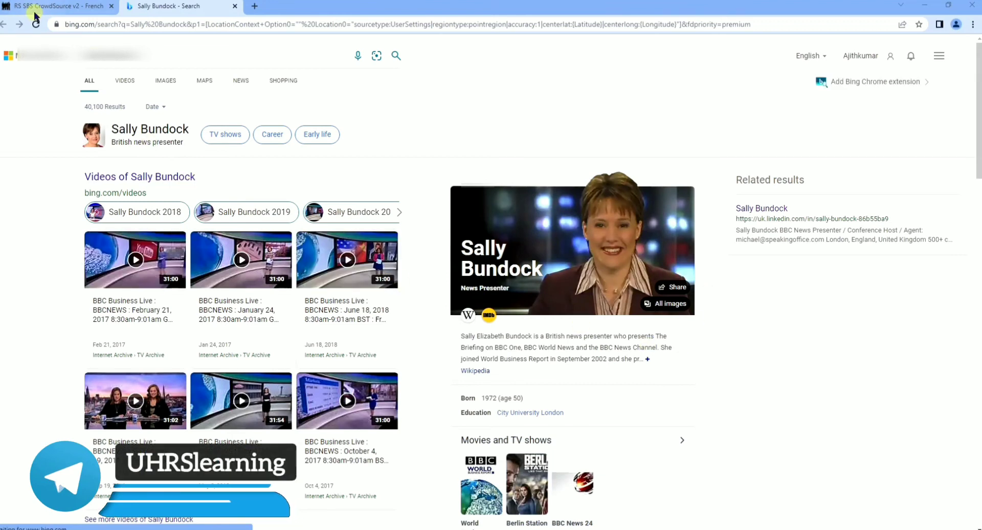
pyautogui.click(56, 7)
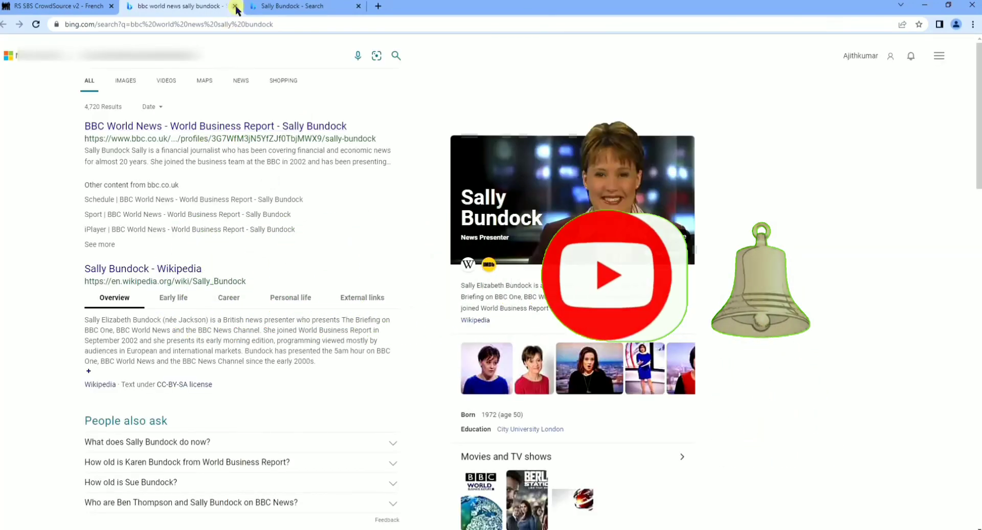
pyautogui.click(236, 6)
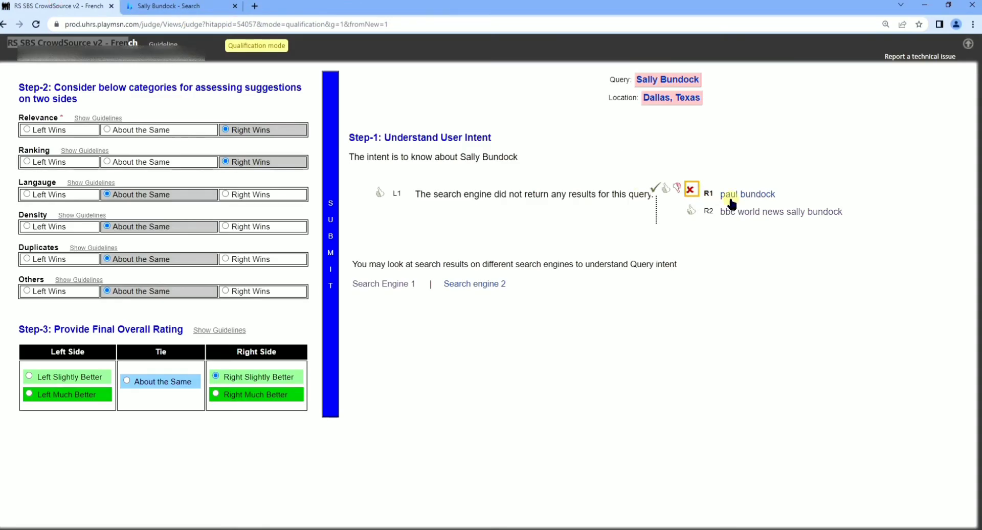
pyautogui.click(747, 194)
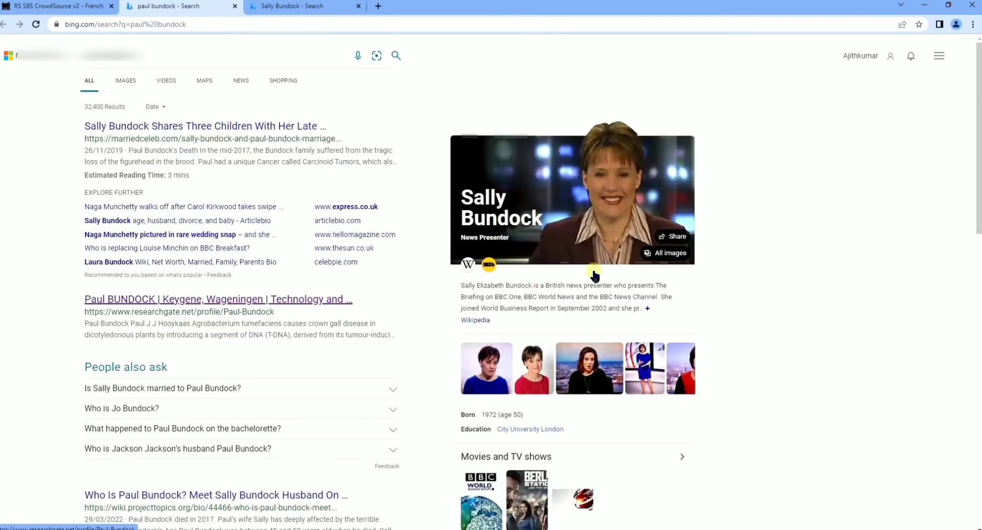
pyautogui.click(60, 6)
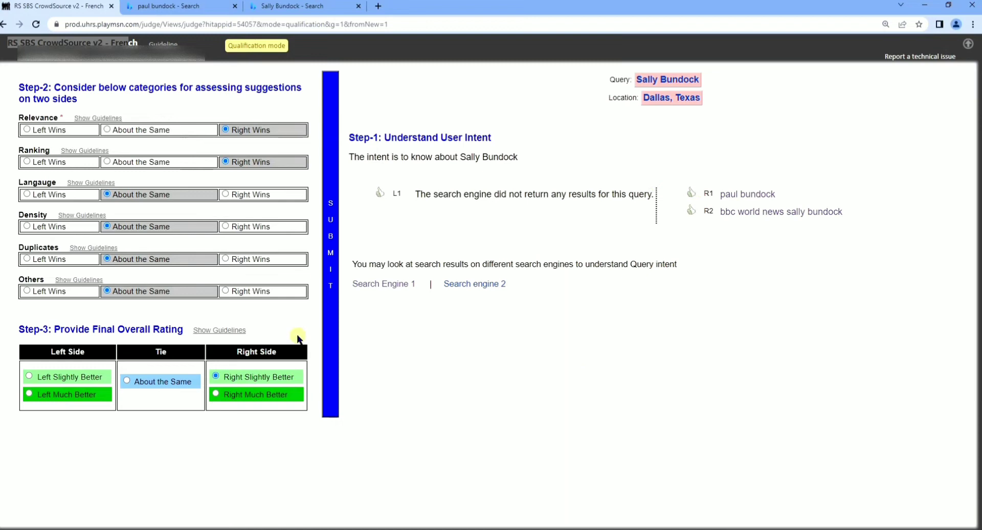
pyautogui.moveTo(330, 256)
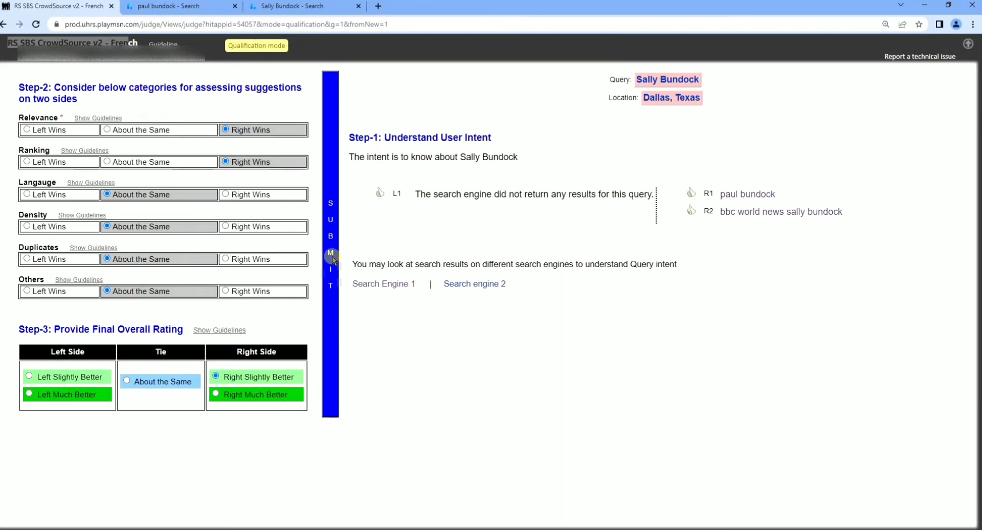
# Submit the Sally Bundock judgment and get it confirmed correct
pyautogui.click(330, 252)
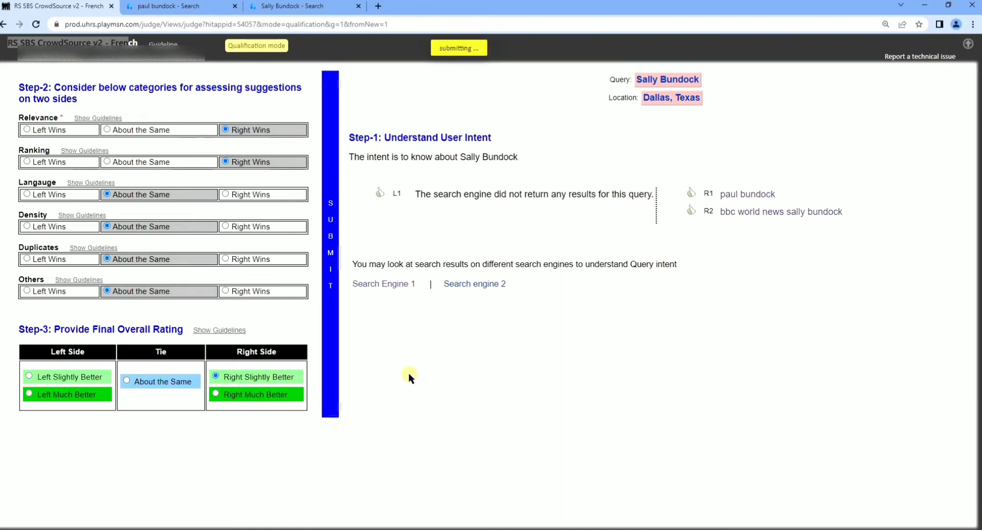
pyautogui.click(458, 48)
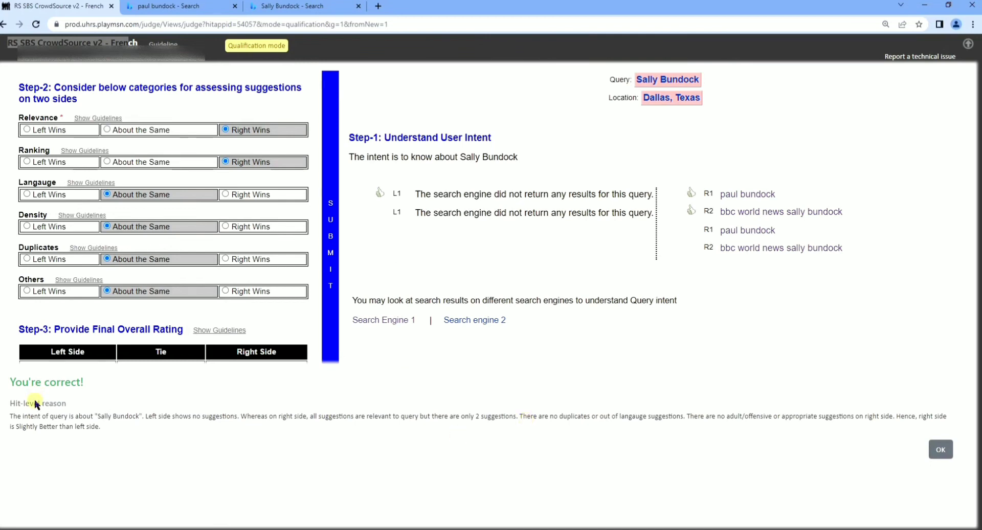
pyautogui.moveTo(788, 159)
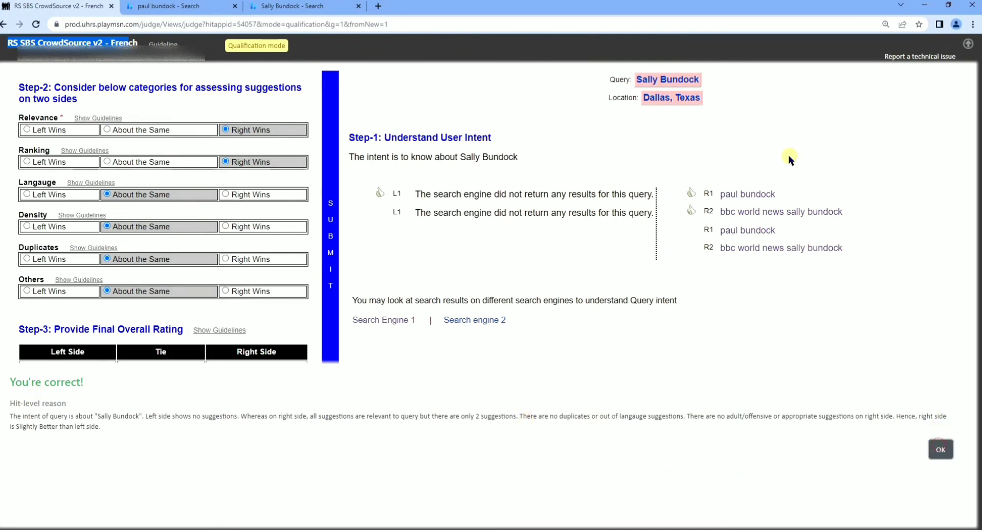
# Load the samsung apps not finding server query and rate relevance and density as right wins
pyautogui.click(940, 449)
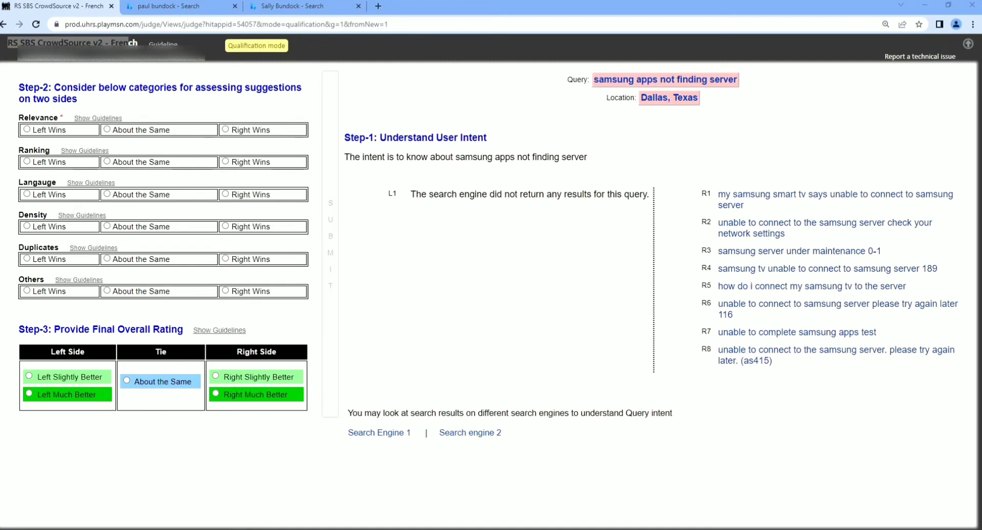
pyautogui.moveTo(829, 173)
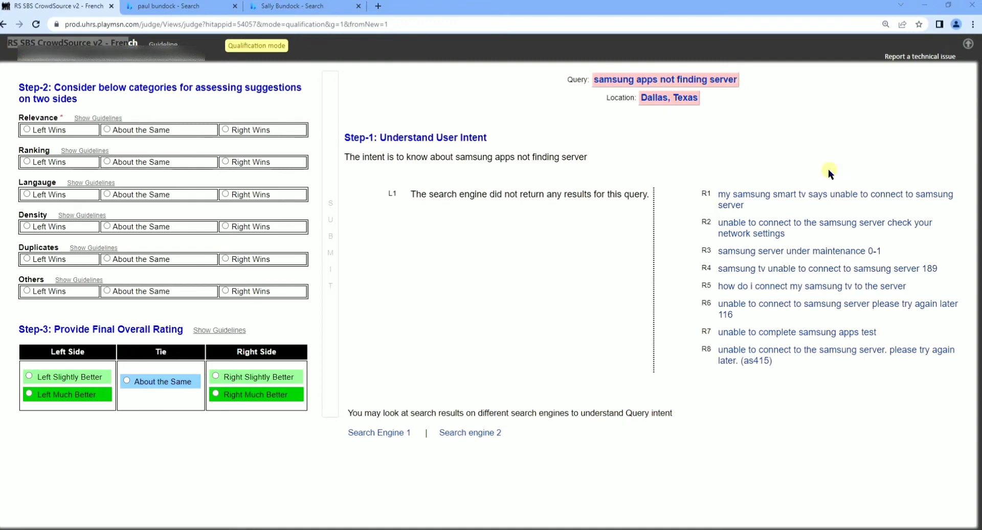
pyautogui.tripleClick(665, 80)
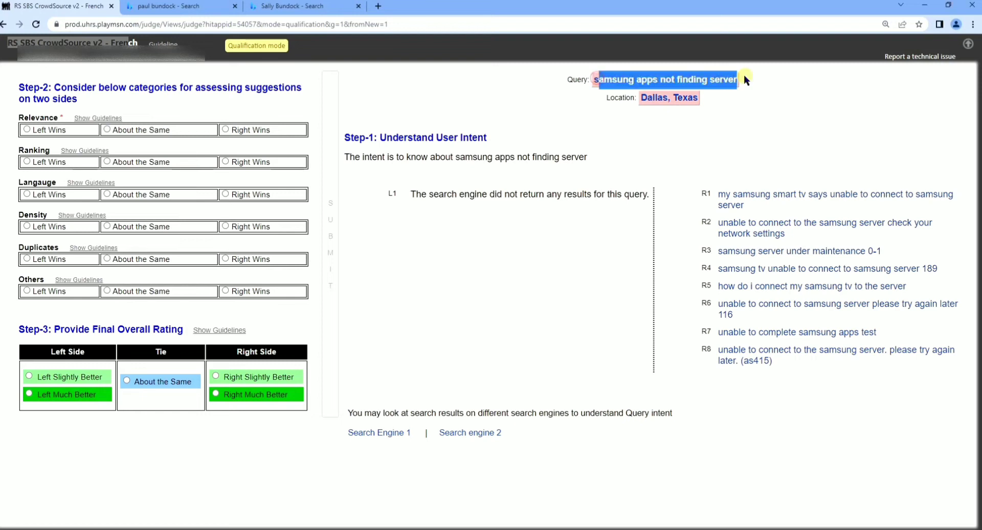
pyautogui.moveTo(567, 209)
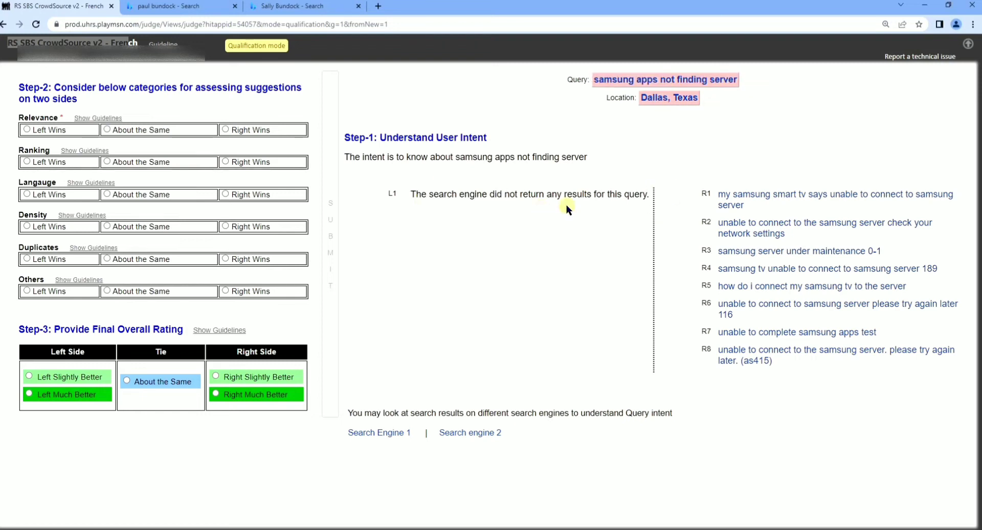
pyautogui.moveTo(347, 194)
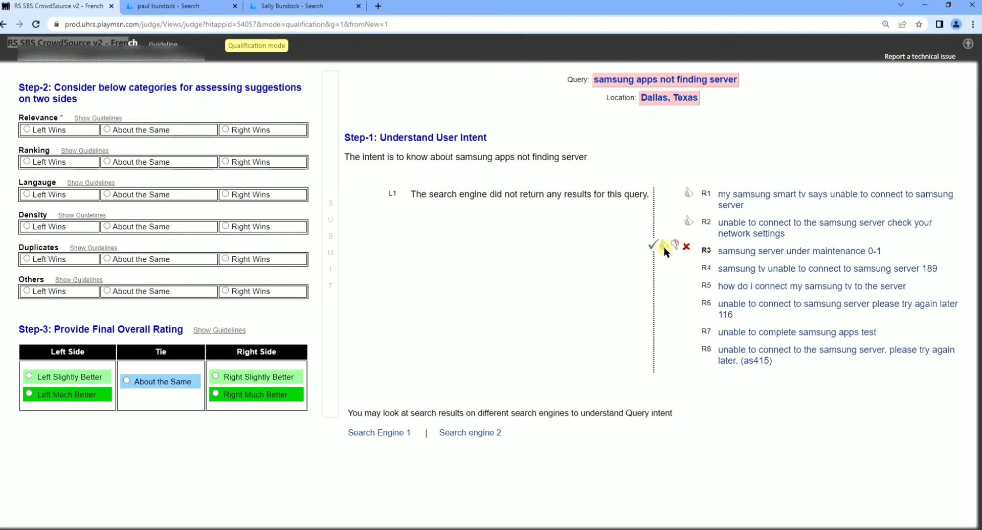
pyautogui.moveTo(696, 321)
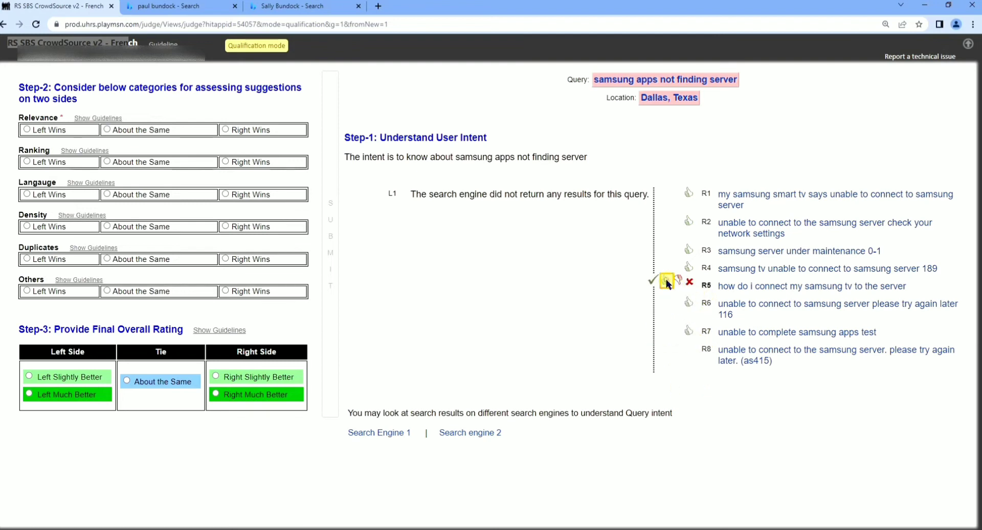
pyautogui.moveTo(348, 193)
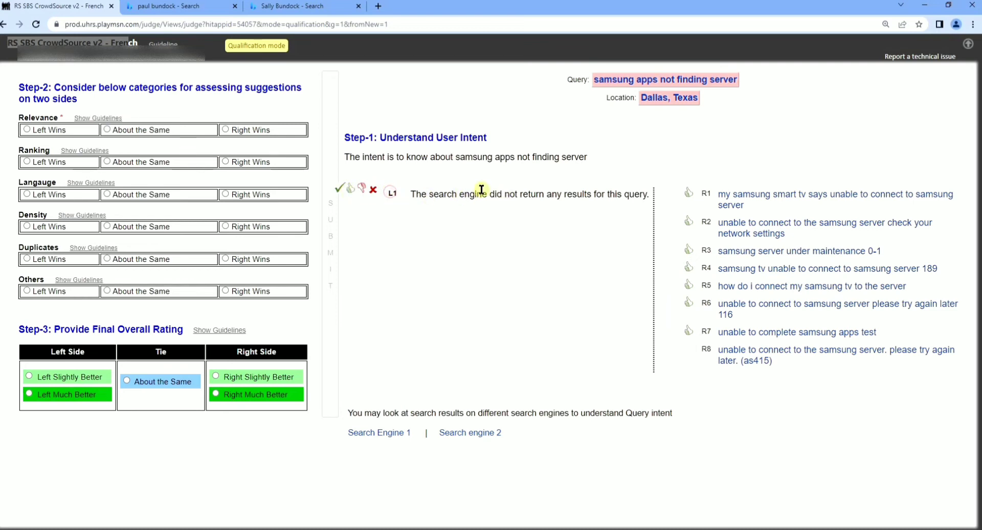
pyautogui.moveTo(419, 135)
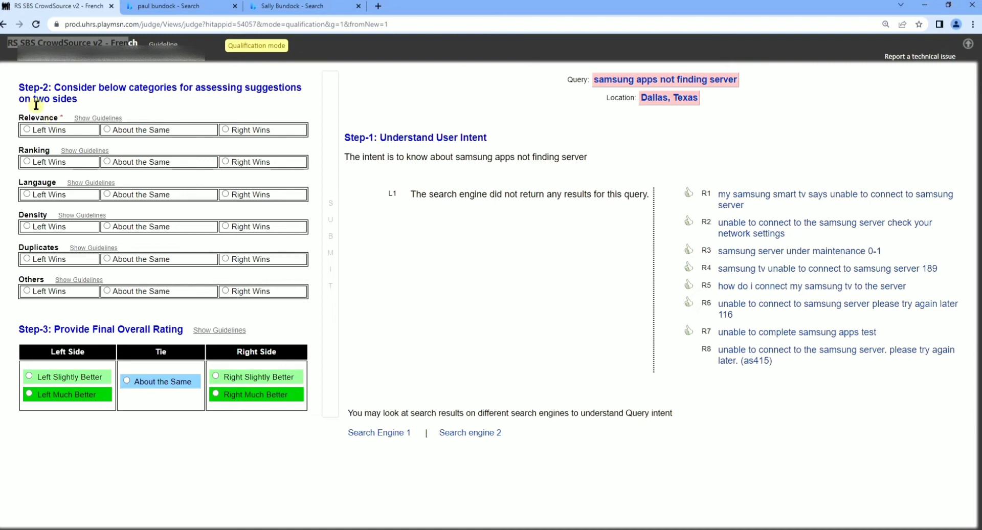
pyautogui.moveTo(147, 153)
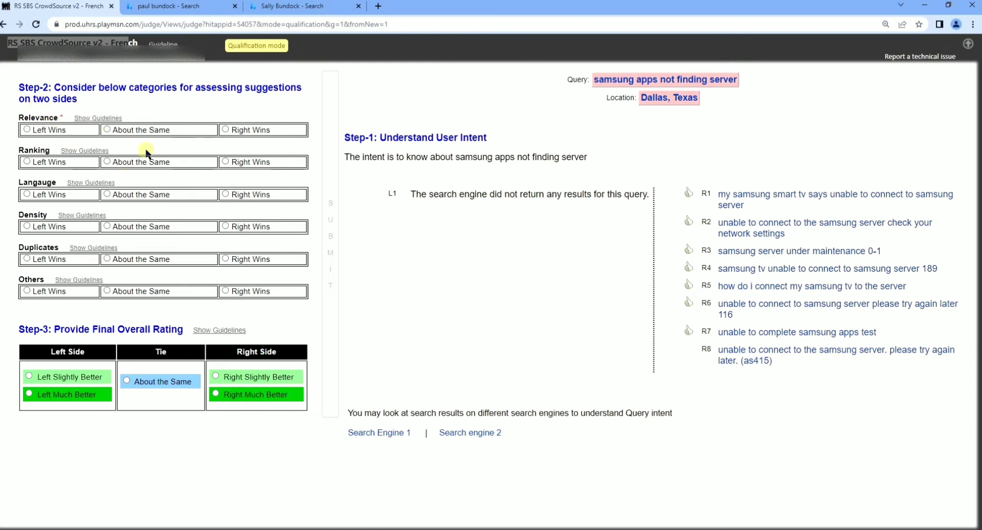
pyautogui.moveTo(188, 155)
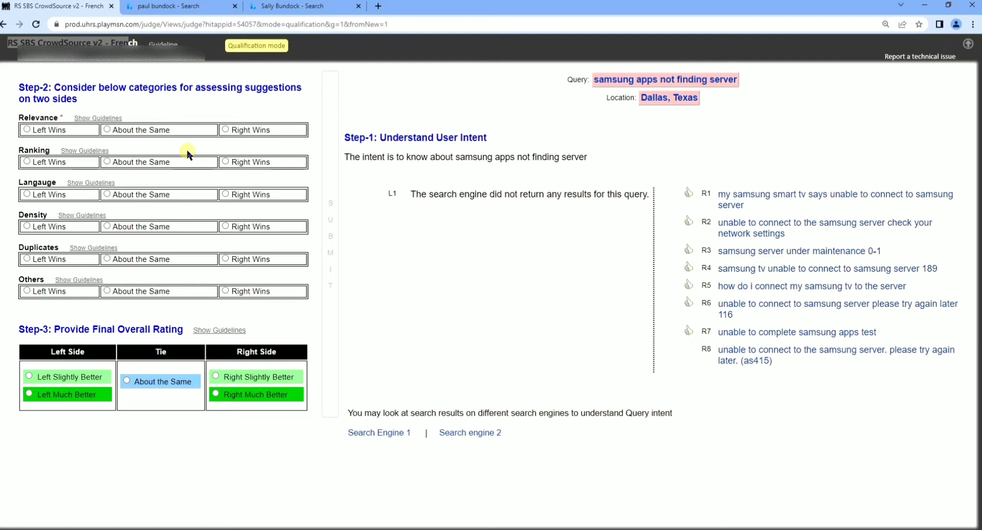
pyautogui.click(225, 162)
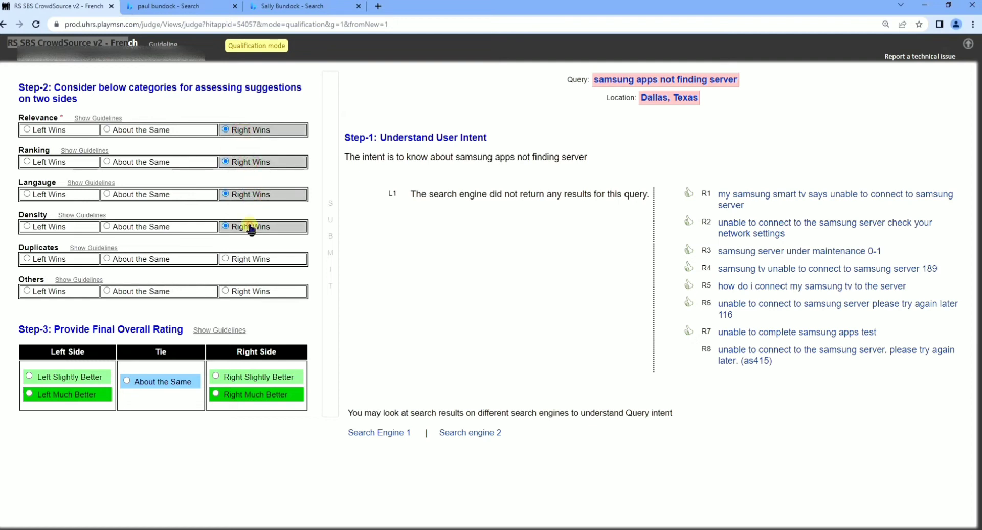
pyautogui.click(225, 257)
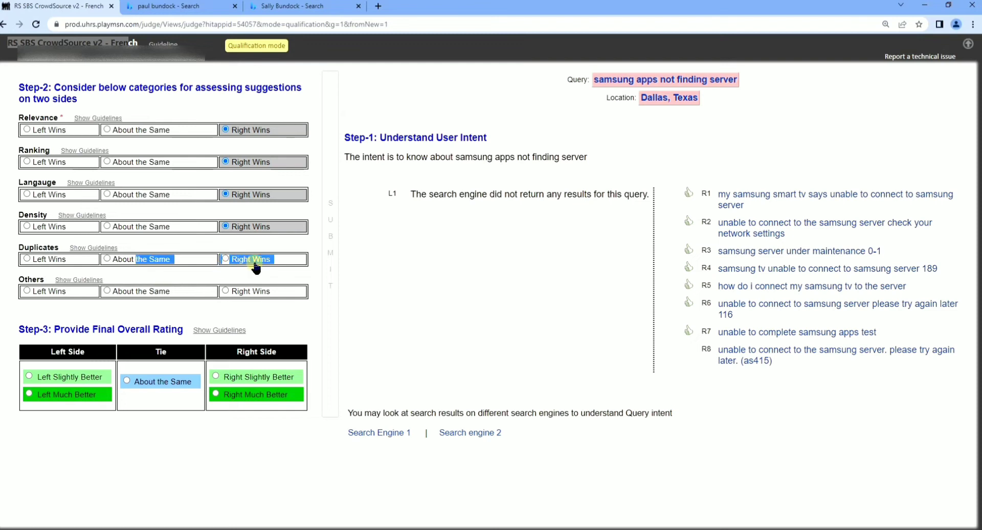
# Rate duplicates about the same, others right wins, and submit the samsung judgment
pyautogui.click(107, 258)
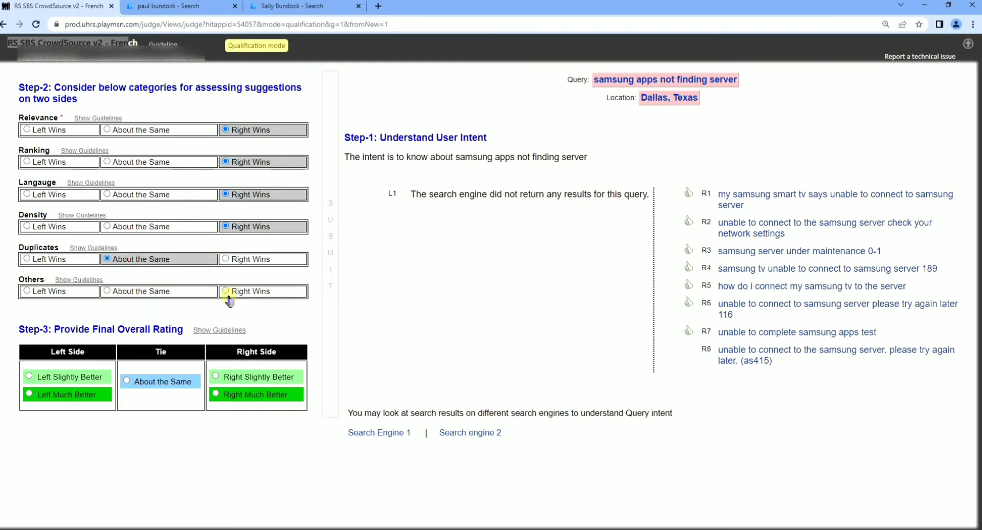
pyautogui.click(225, 291)
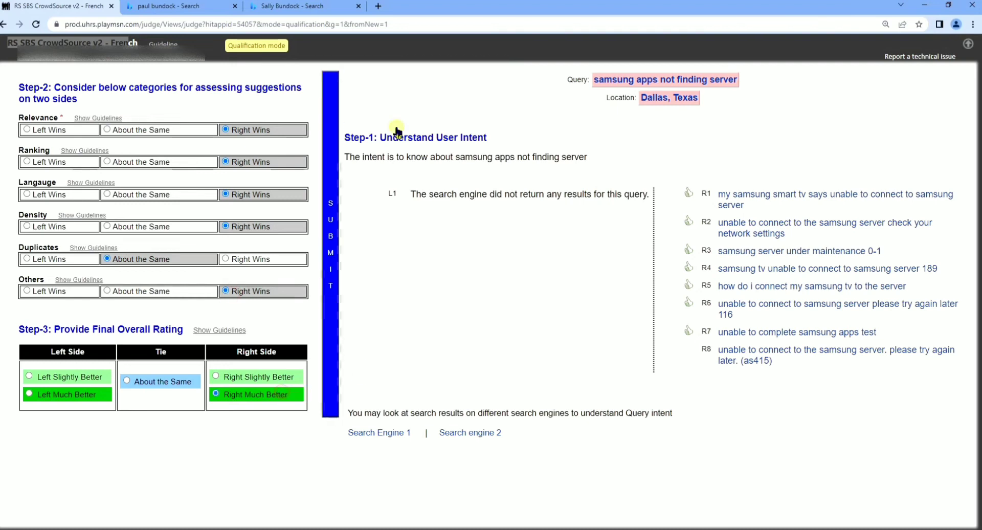
pyautogui.click(330, 236)
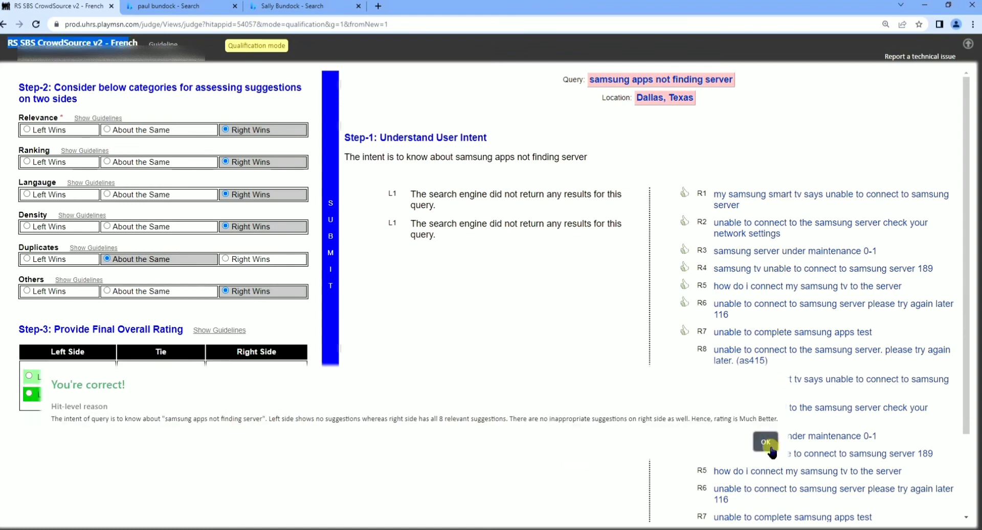
pyautogui.click(764, 441)
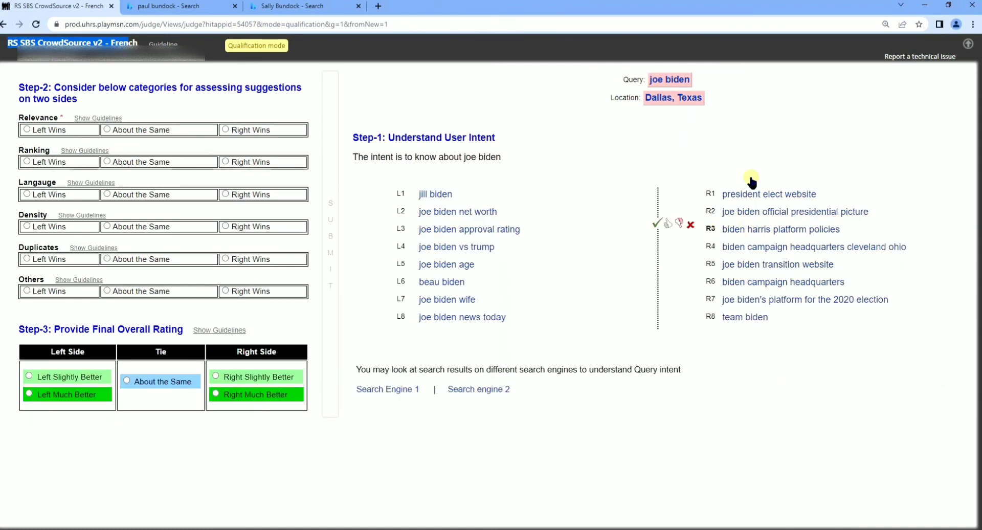
pyautogui.moveTo(807, 366)
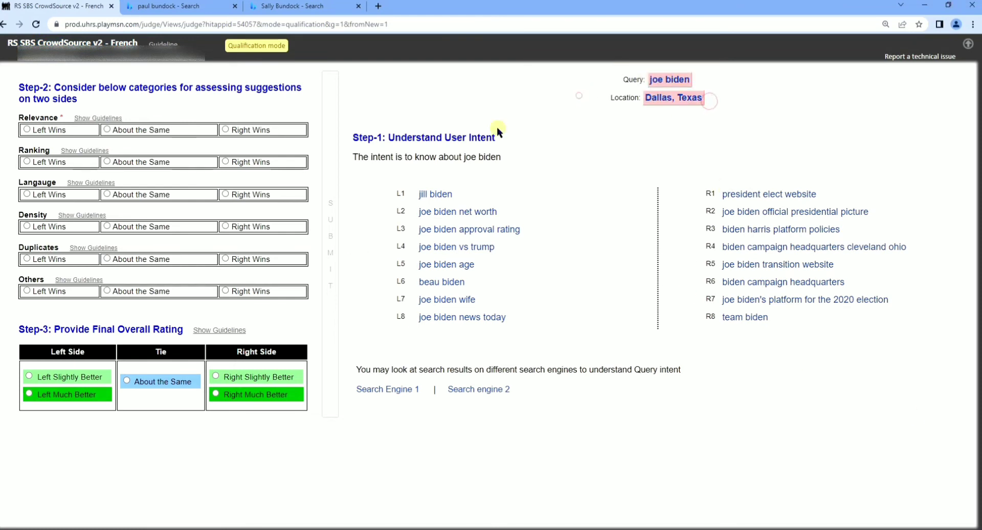
pyautogui.moveTo(763, 198)
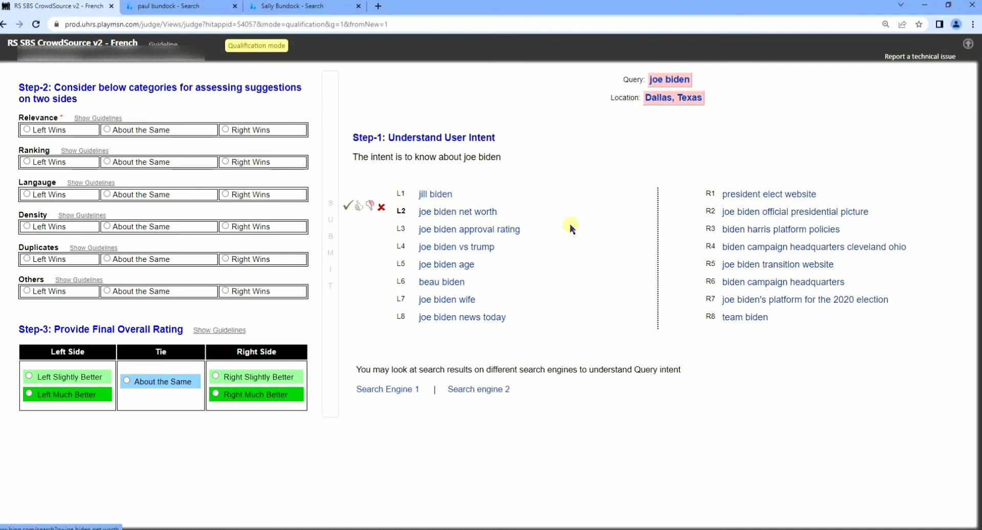
pyautogui.moveTo(692, 245)
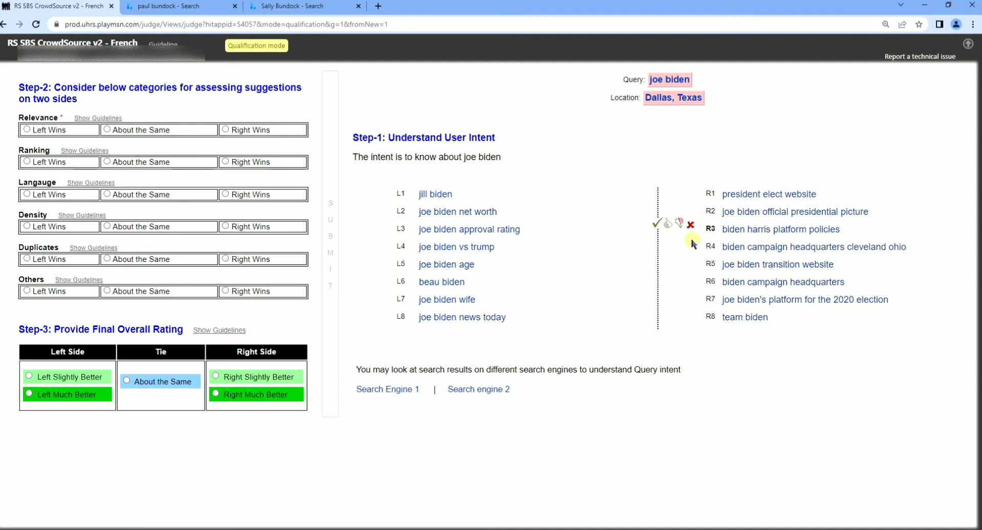
pyautogui.moveTo(746, 253)
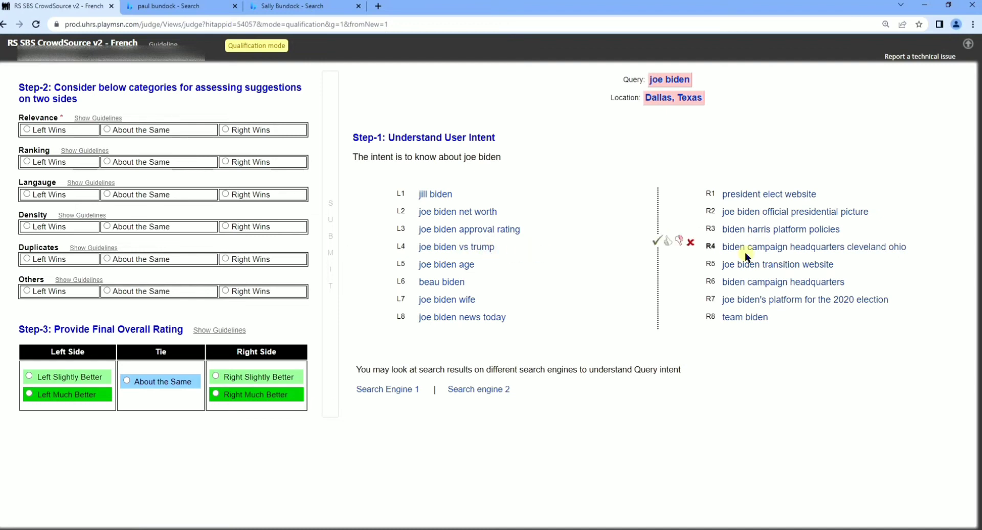
pyautogui.moveTo(497, 317)
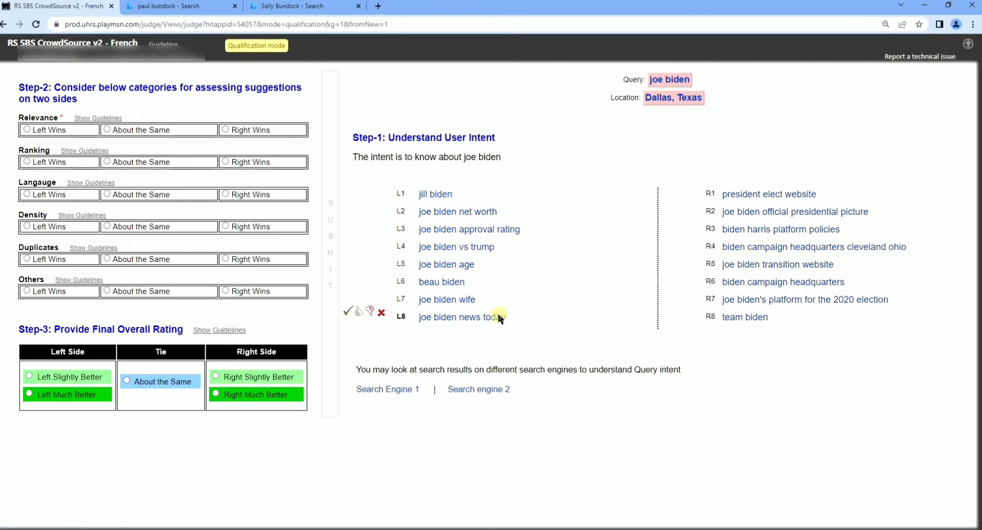
pyautogui.moveTo(447, 299)
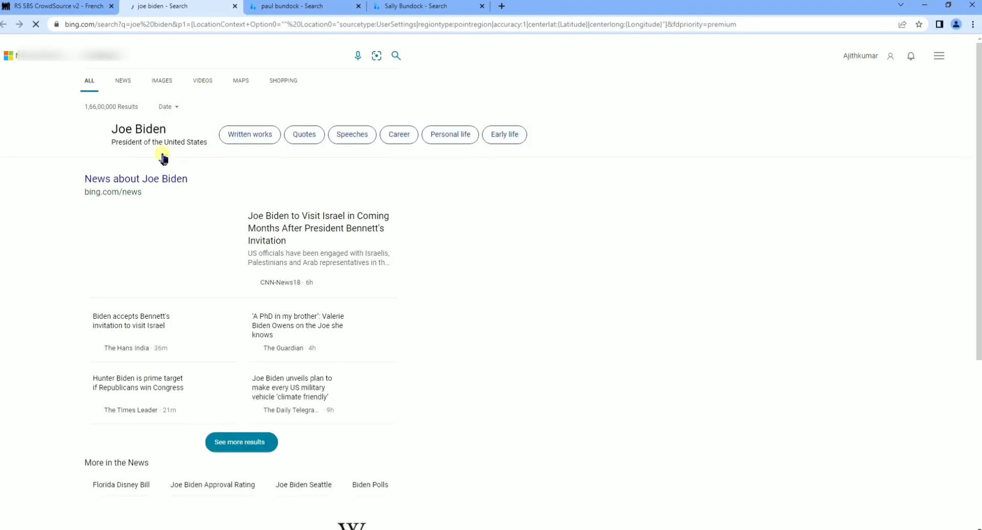
# Read the Bing results for joe biden and jill biden and return to the judging page
pyautogui.scroll(-3)
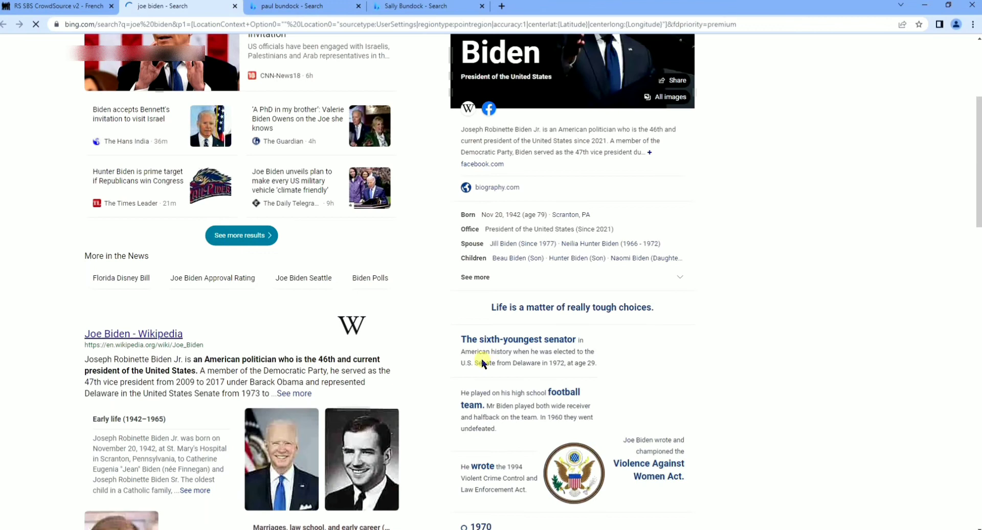
pyautogui.click(234, 6)
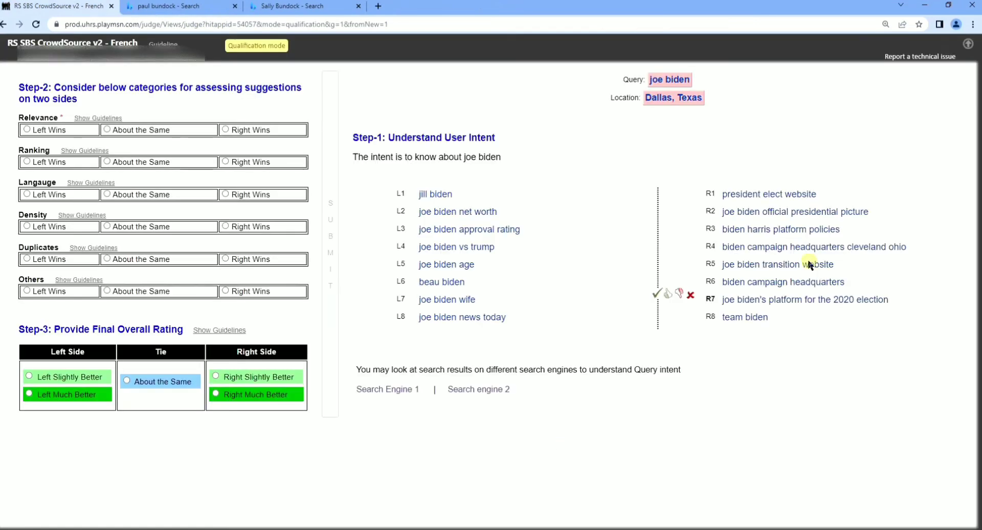
pyautogui.moveTo(402, 199)
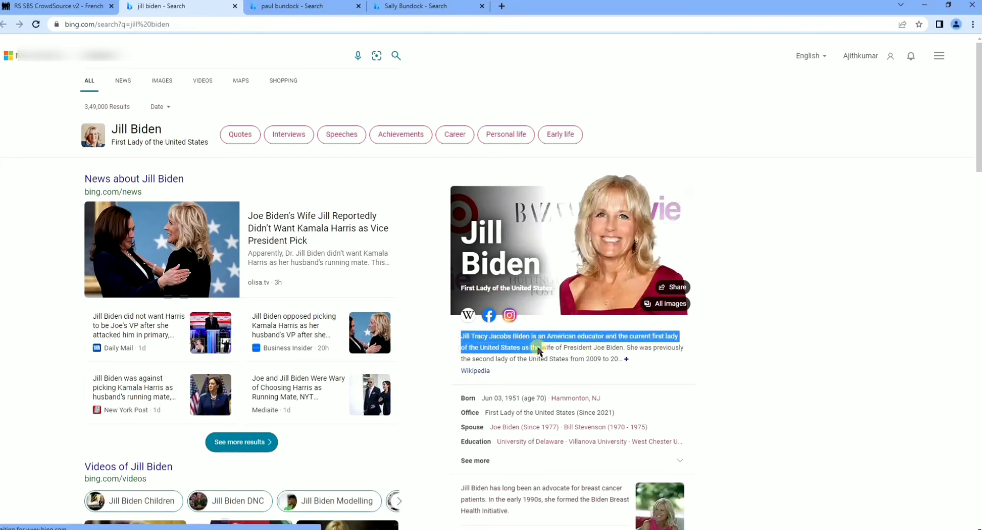
pyautogui.click(56, 7)
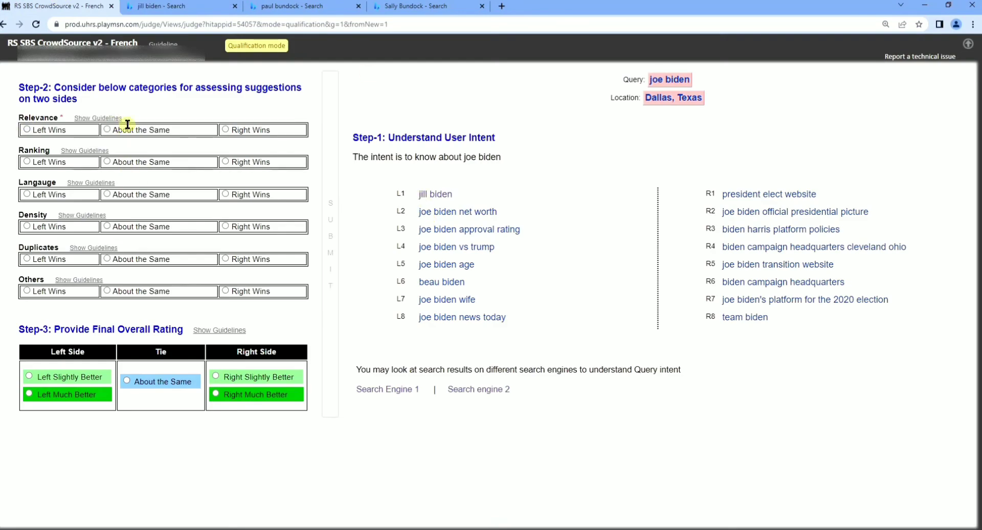
# Rate relevance, ranking, duplicates and others about the same, then load the tom cruise query
pyautogui.click(107, 130)
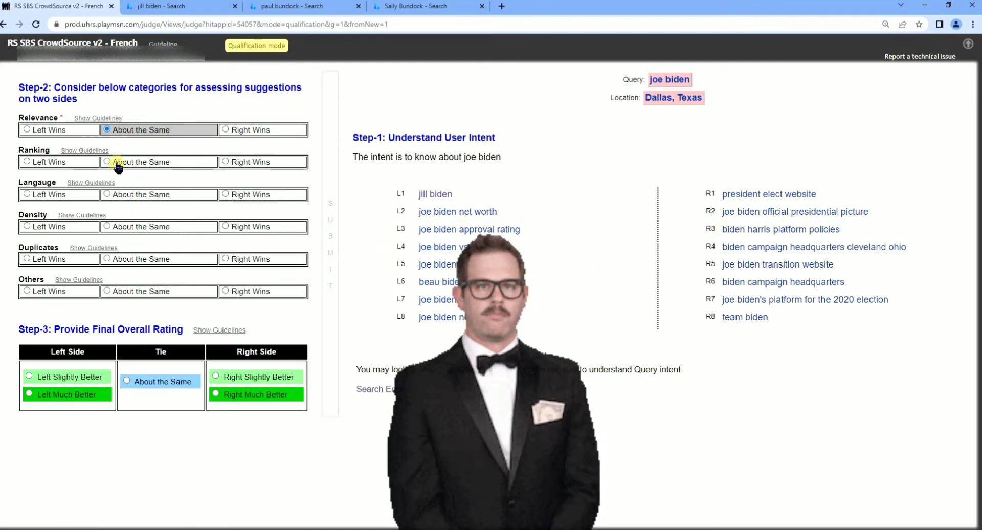
pyautogui.click(107, 226)
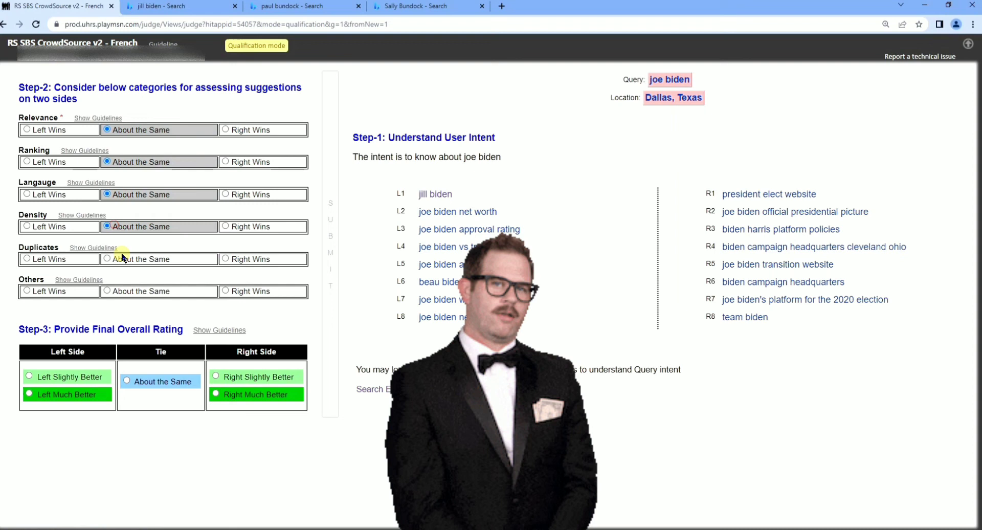
pyautogui.click(107, 259)
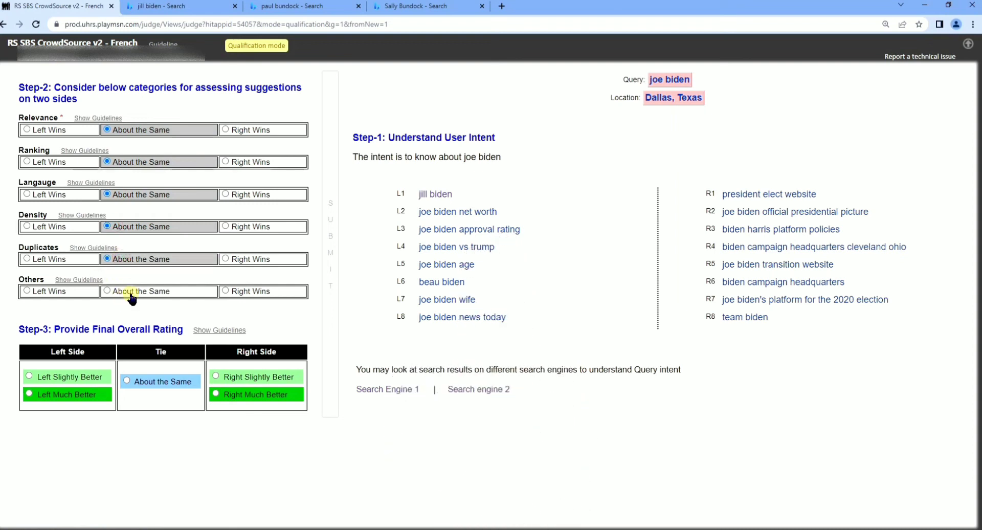
pyautogui.click(107, 291)
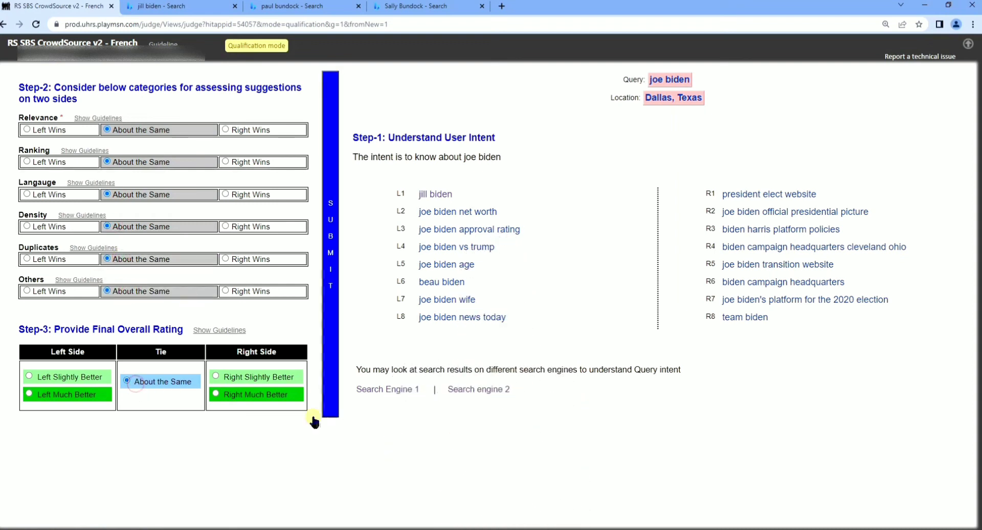
pyautogui.moveTo(397, 351)
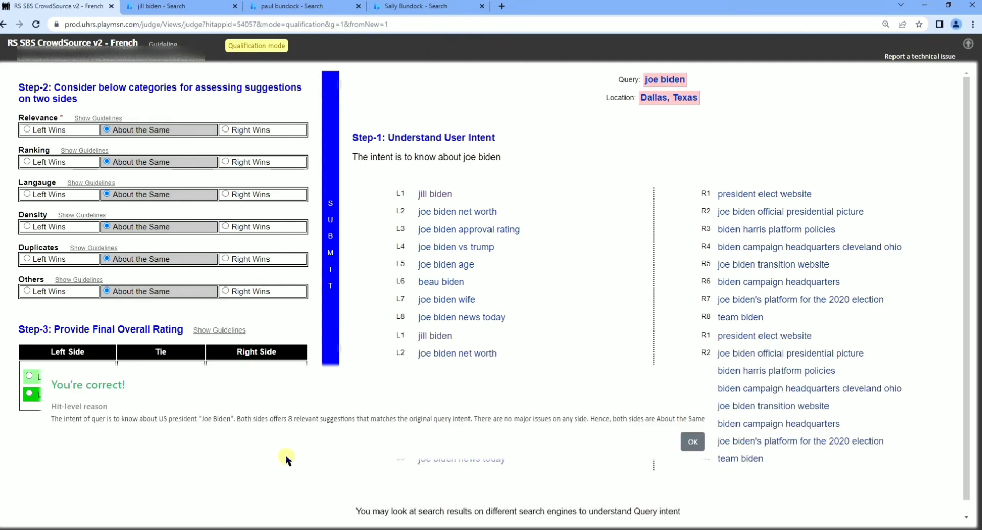
pyautogui.moveTo(584, 300)
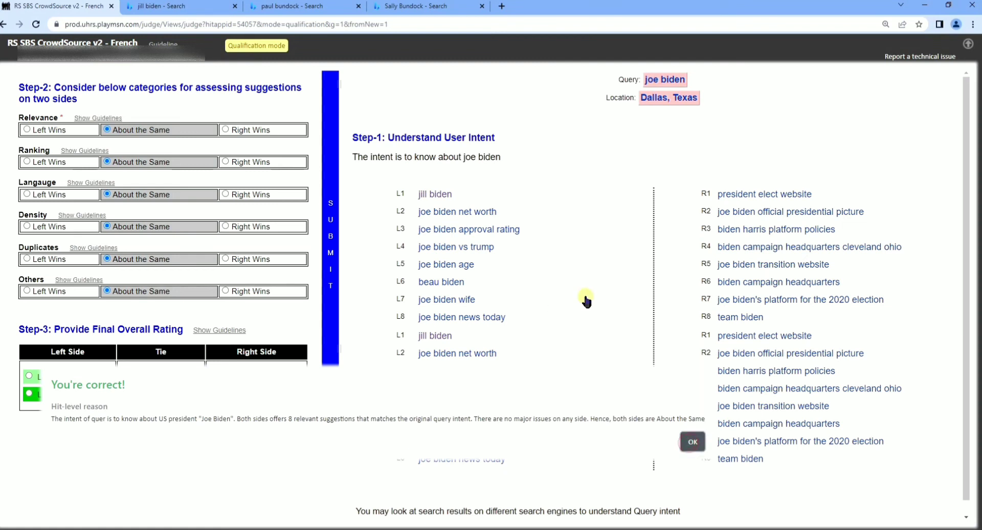
pyautogui.click(691, 442)
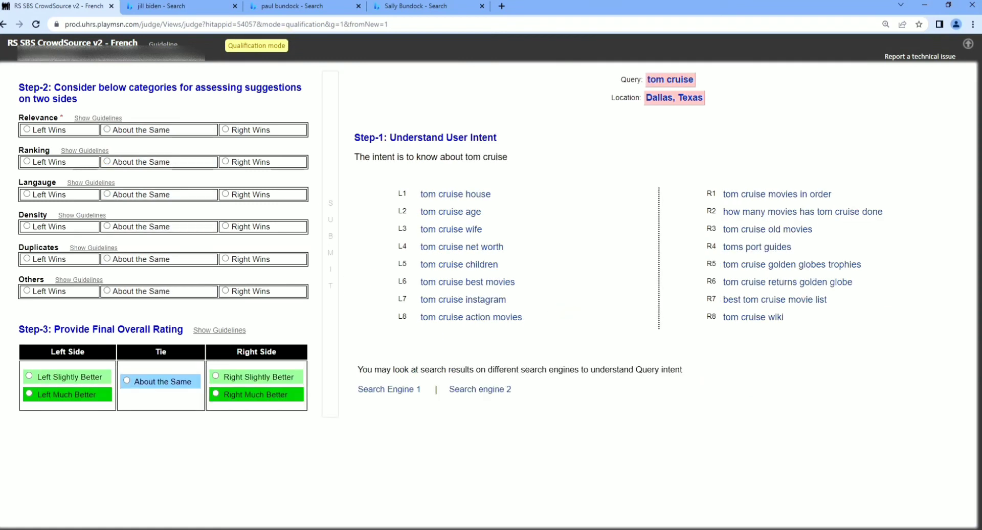
pyautogui.moveTo(729, 82)
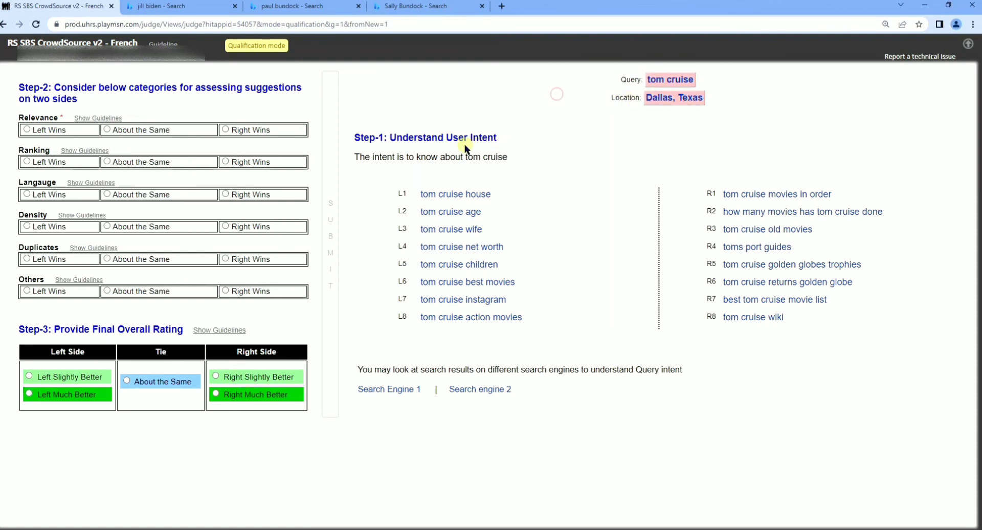
pyautogui.moveTo(656, 123)
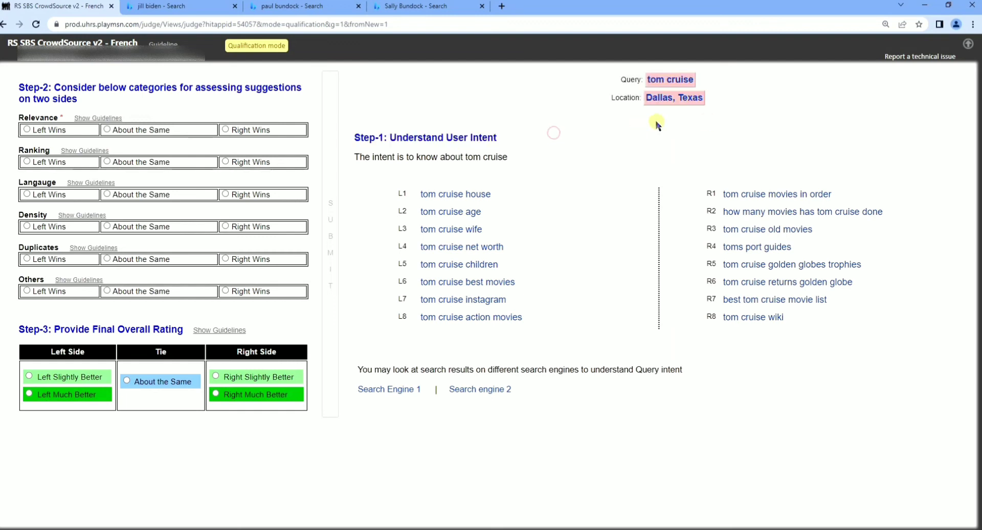
pyautogui.moveTo(411, 198)
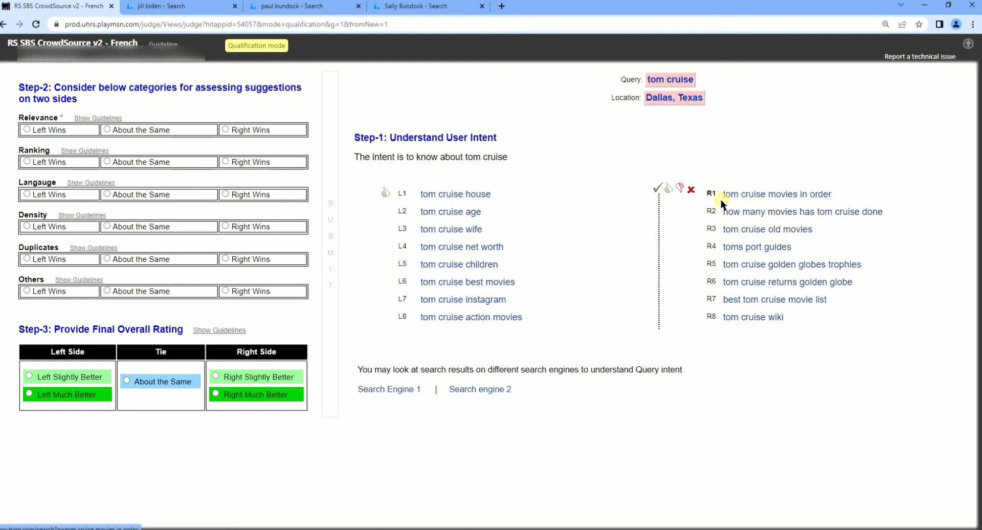
pyautogui.moveTo(439, 239)
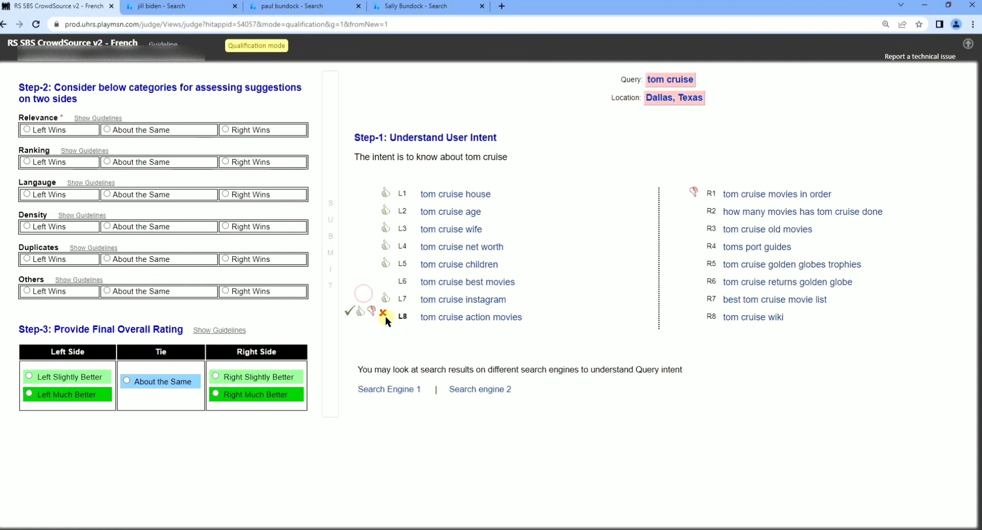
pyautogui.moveTo(745, 296)
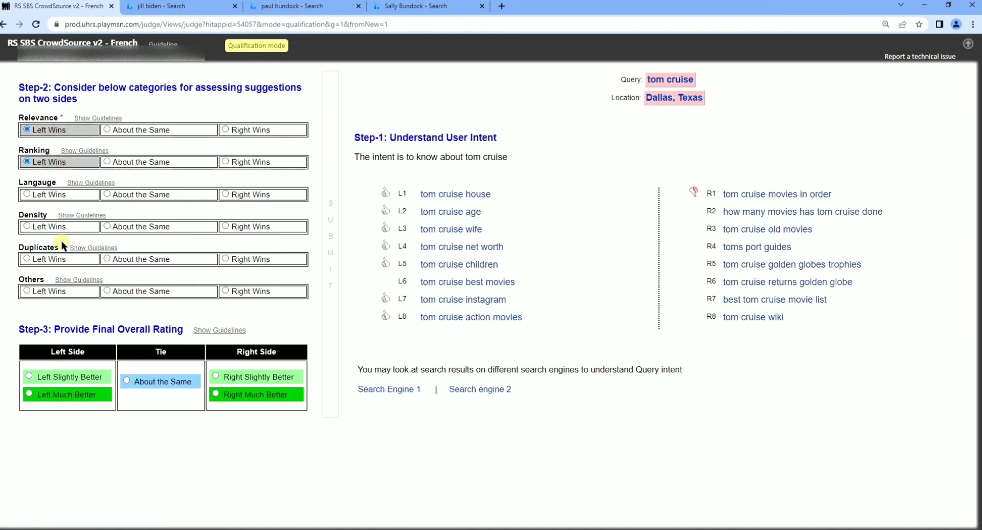
# Rate density as about the same for the tom cruise query
pyautogui.click(108, 226)
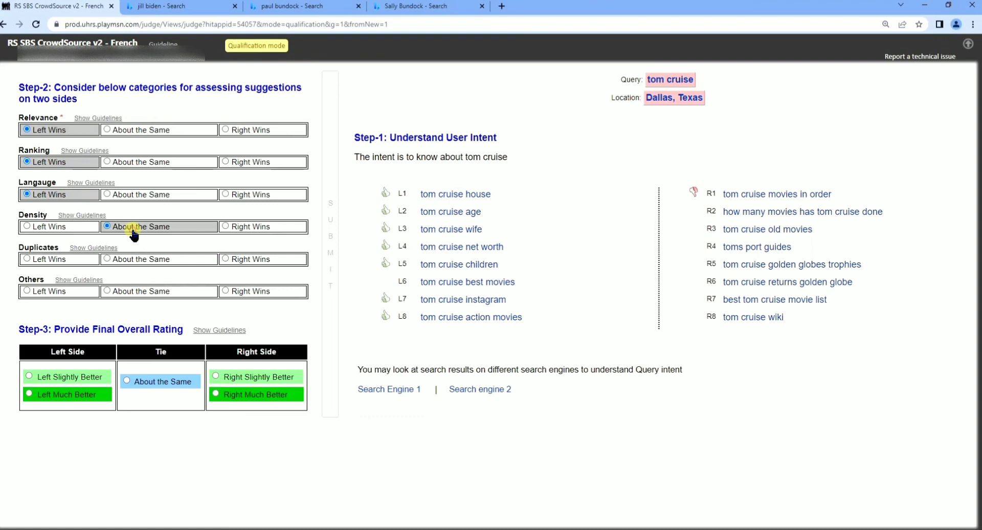
pyautogui.moveTo(73, 294)
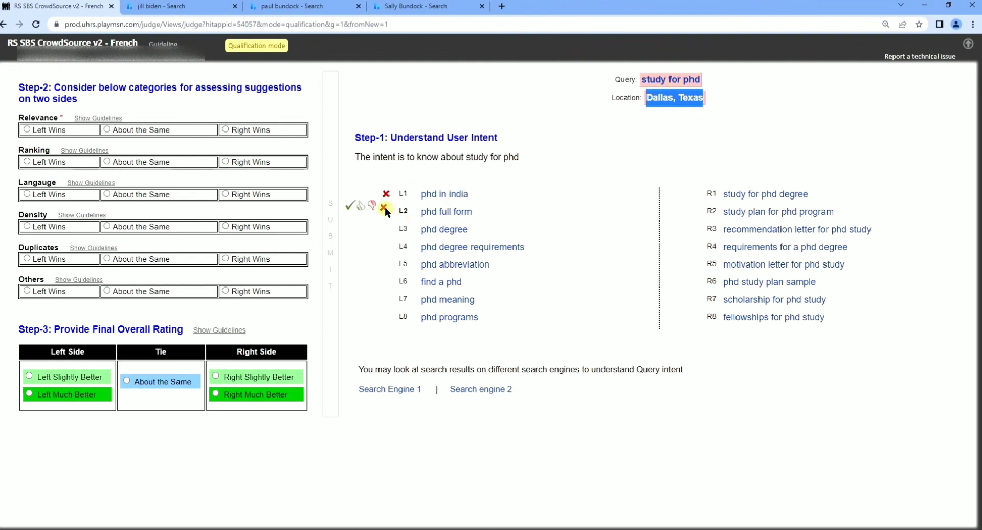
# Mark phd full form irrelevant, rate language about the same, duplicates left wins, others right wins
pyautogui.click(386, 210)
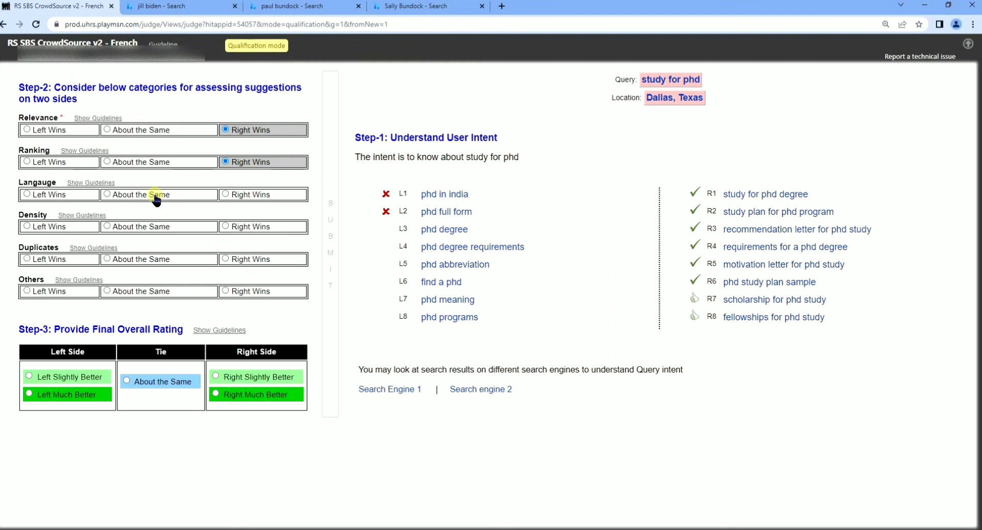
pyautogui.click(107, 194)
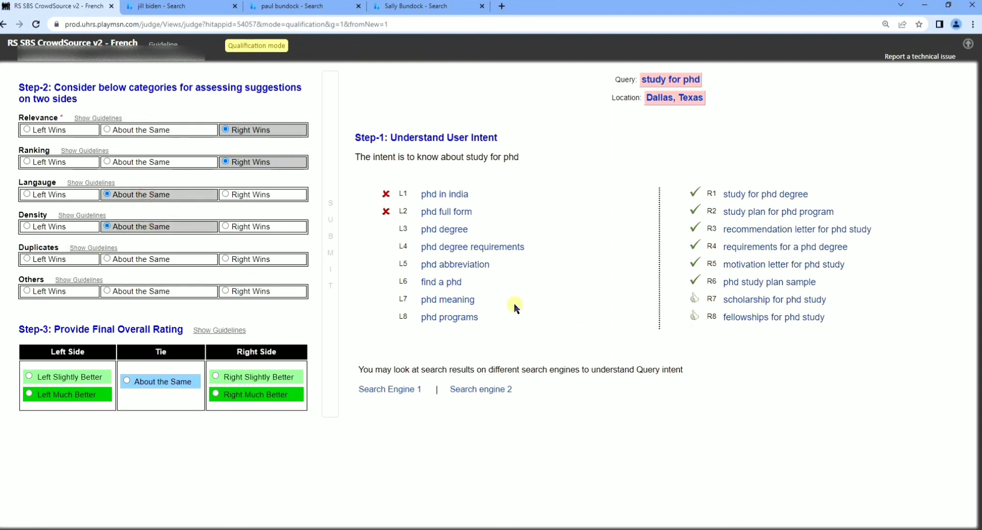
pyautogui.click(27, 259)
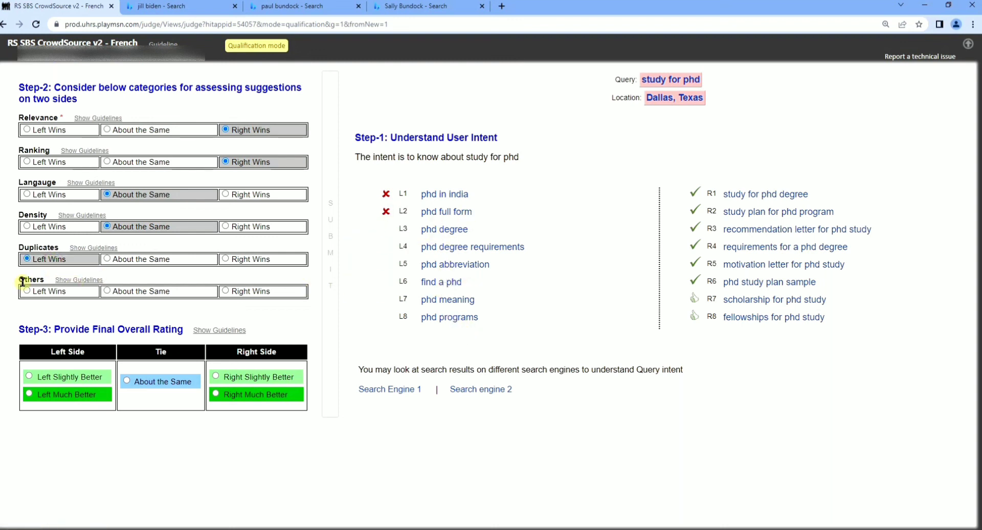
pyautogui.click(226, 290)
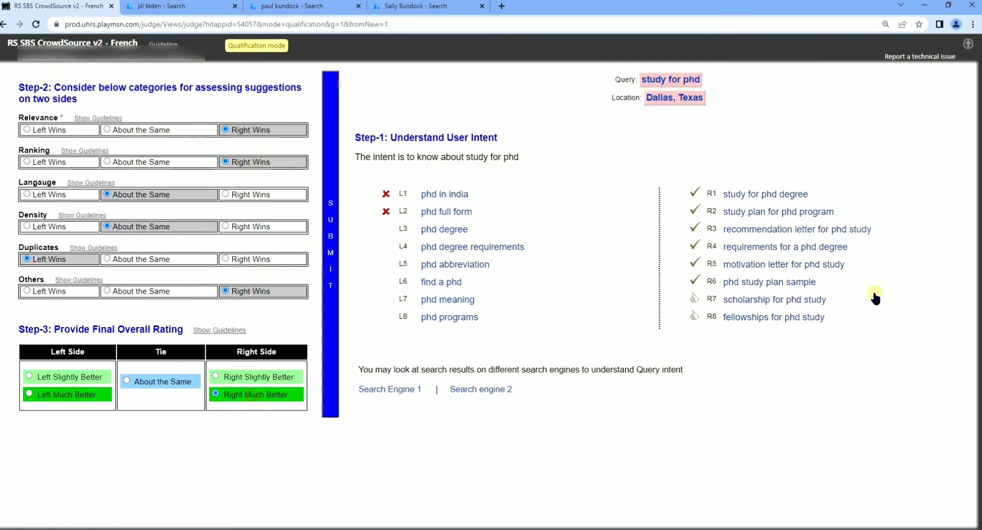
pyautogui.moveTo(320, 191)
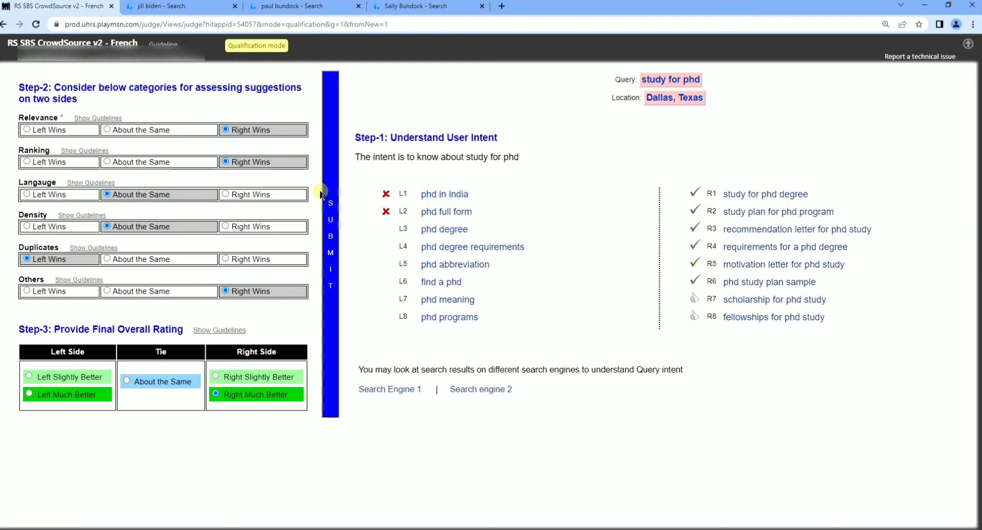
# Submit the study for phd judgment, acknowledge passing the test and return to the Marketplace
pyautogui.click(330, 251)
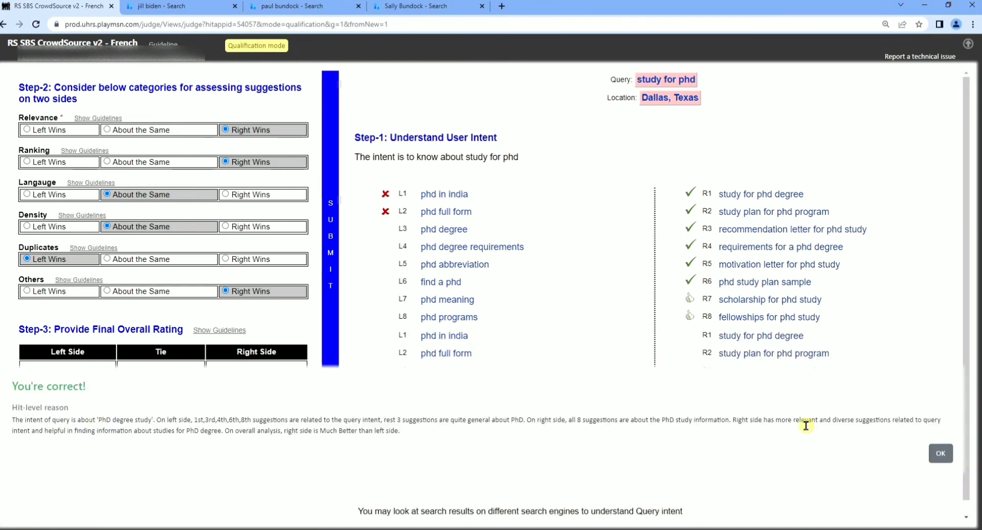
pyautogui.click(938, 452)
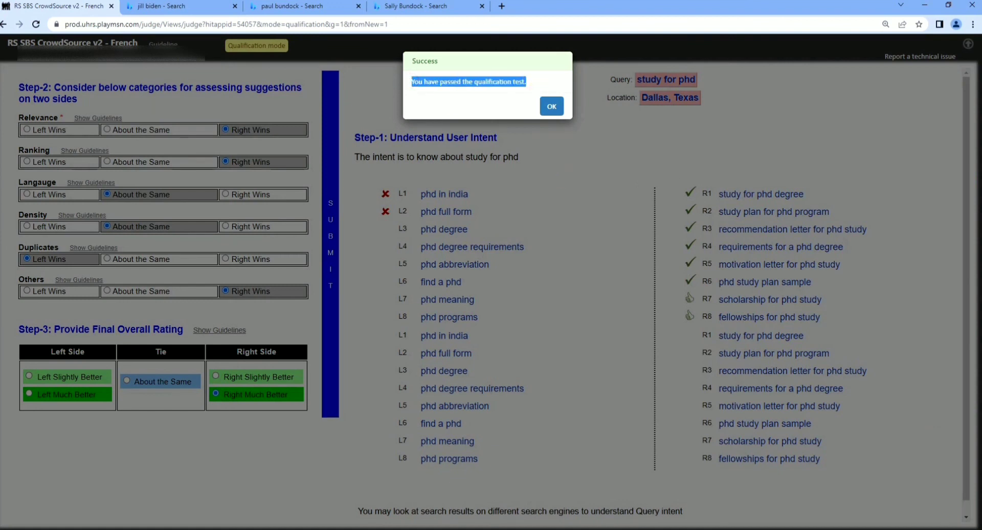
pyautogui.click(551, 106)
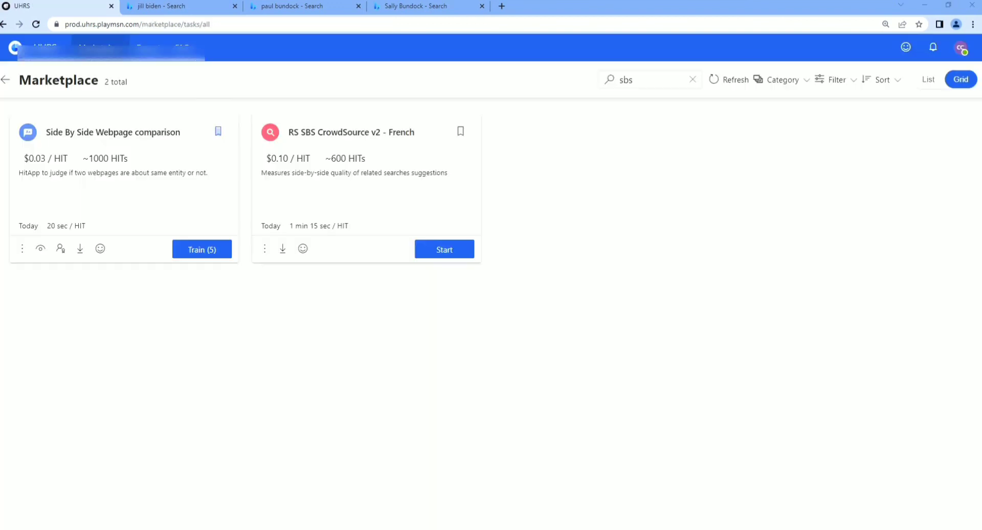